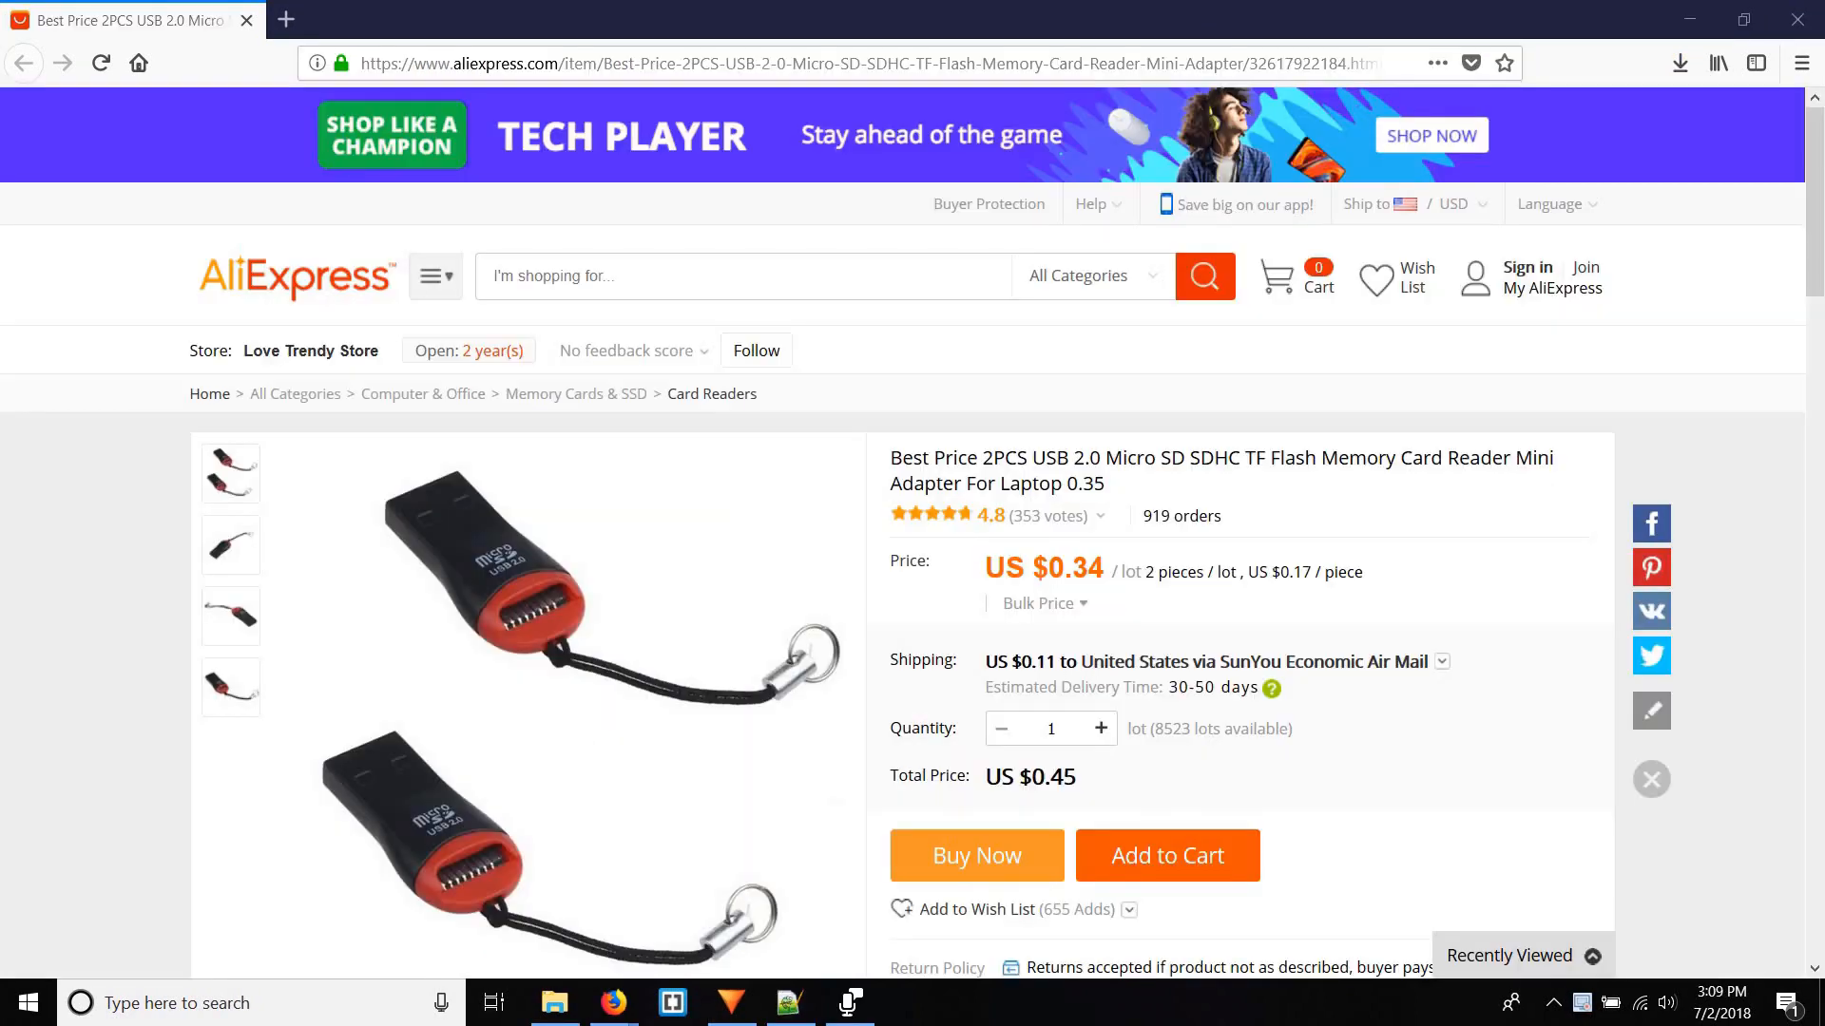
- Search Google for 'raspberry pi' in a new Firefox tab
click(285, 20)
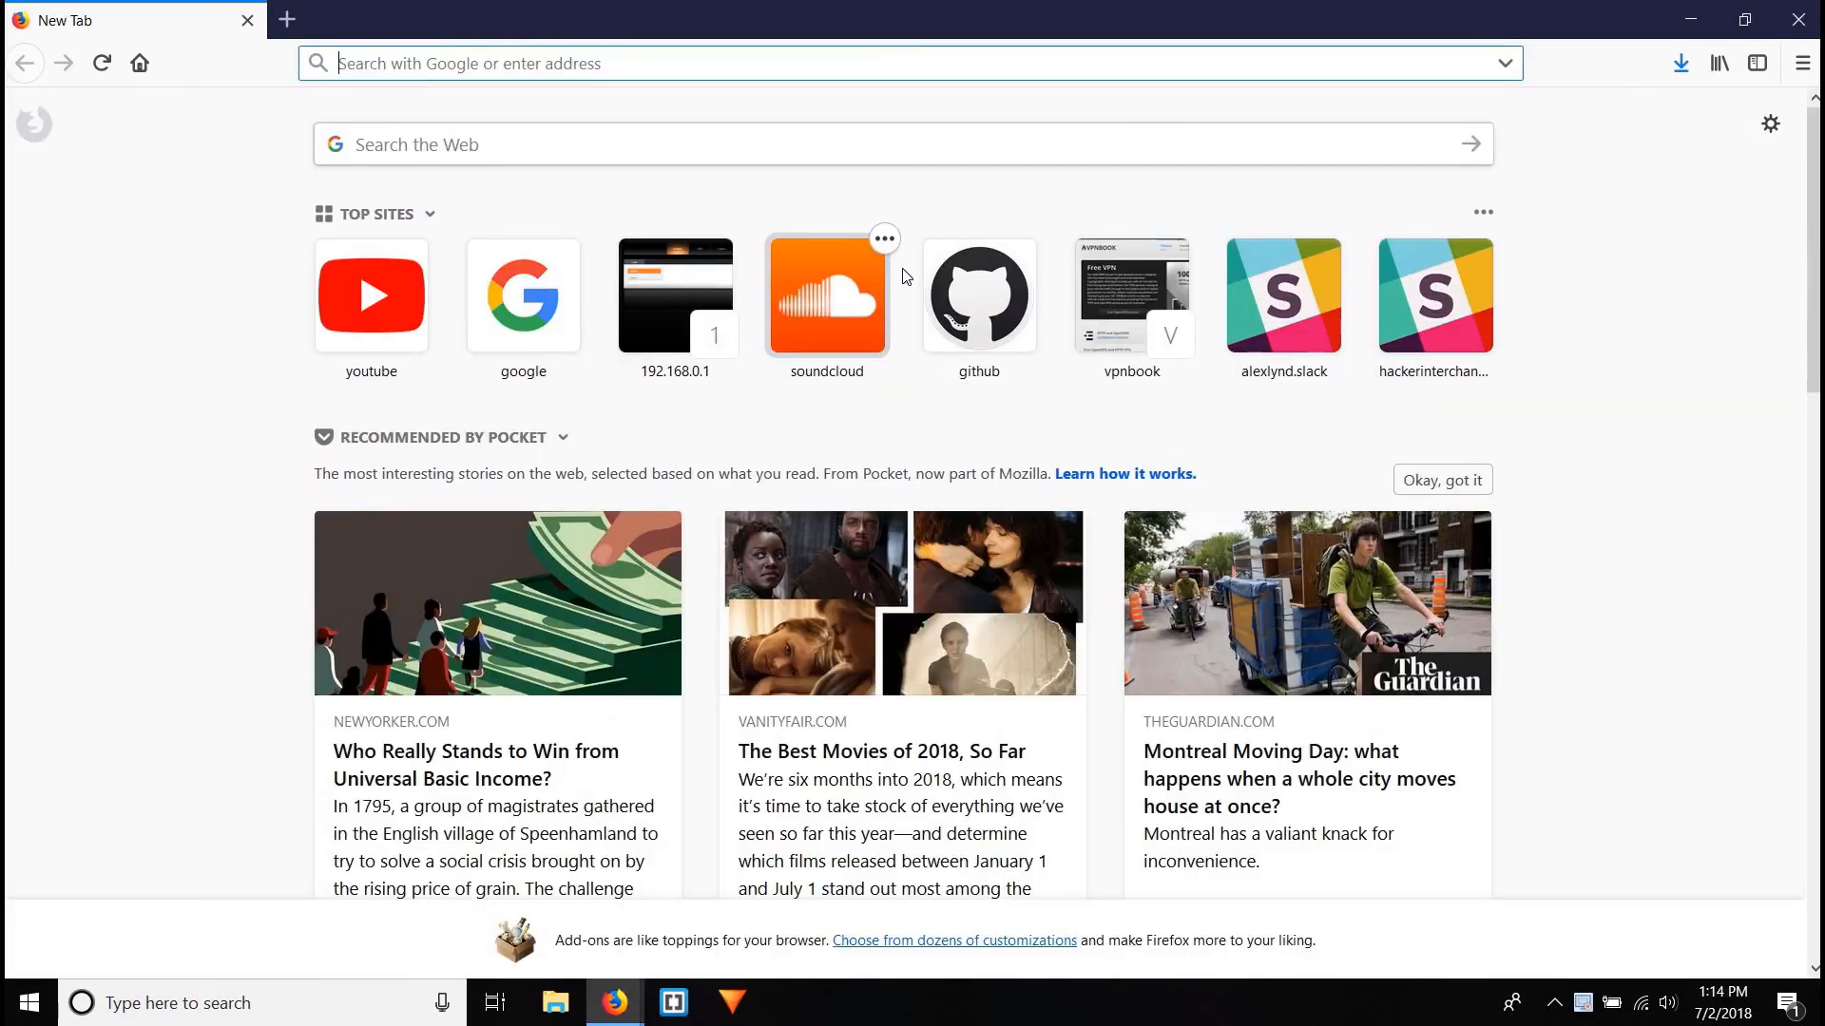
text(raspberry+pi+&ie=utf-8&oe=utf-8&client=firefox-b-1-ab)
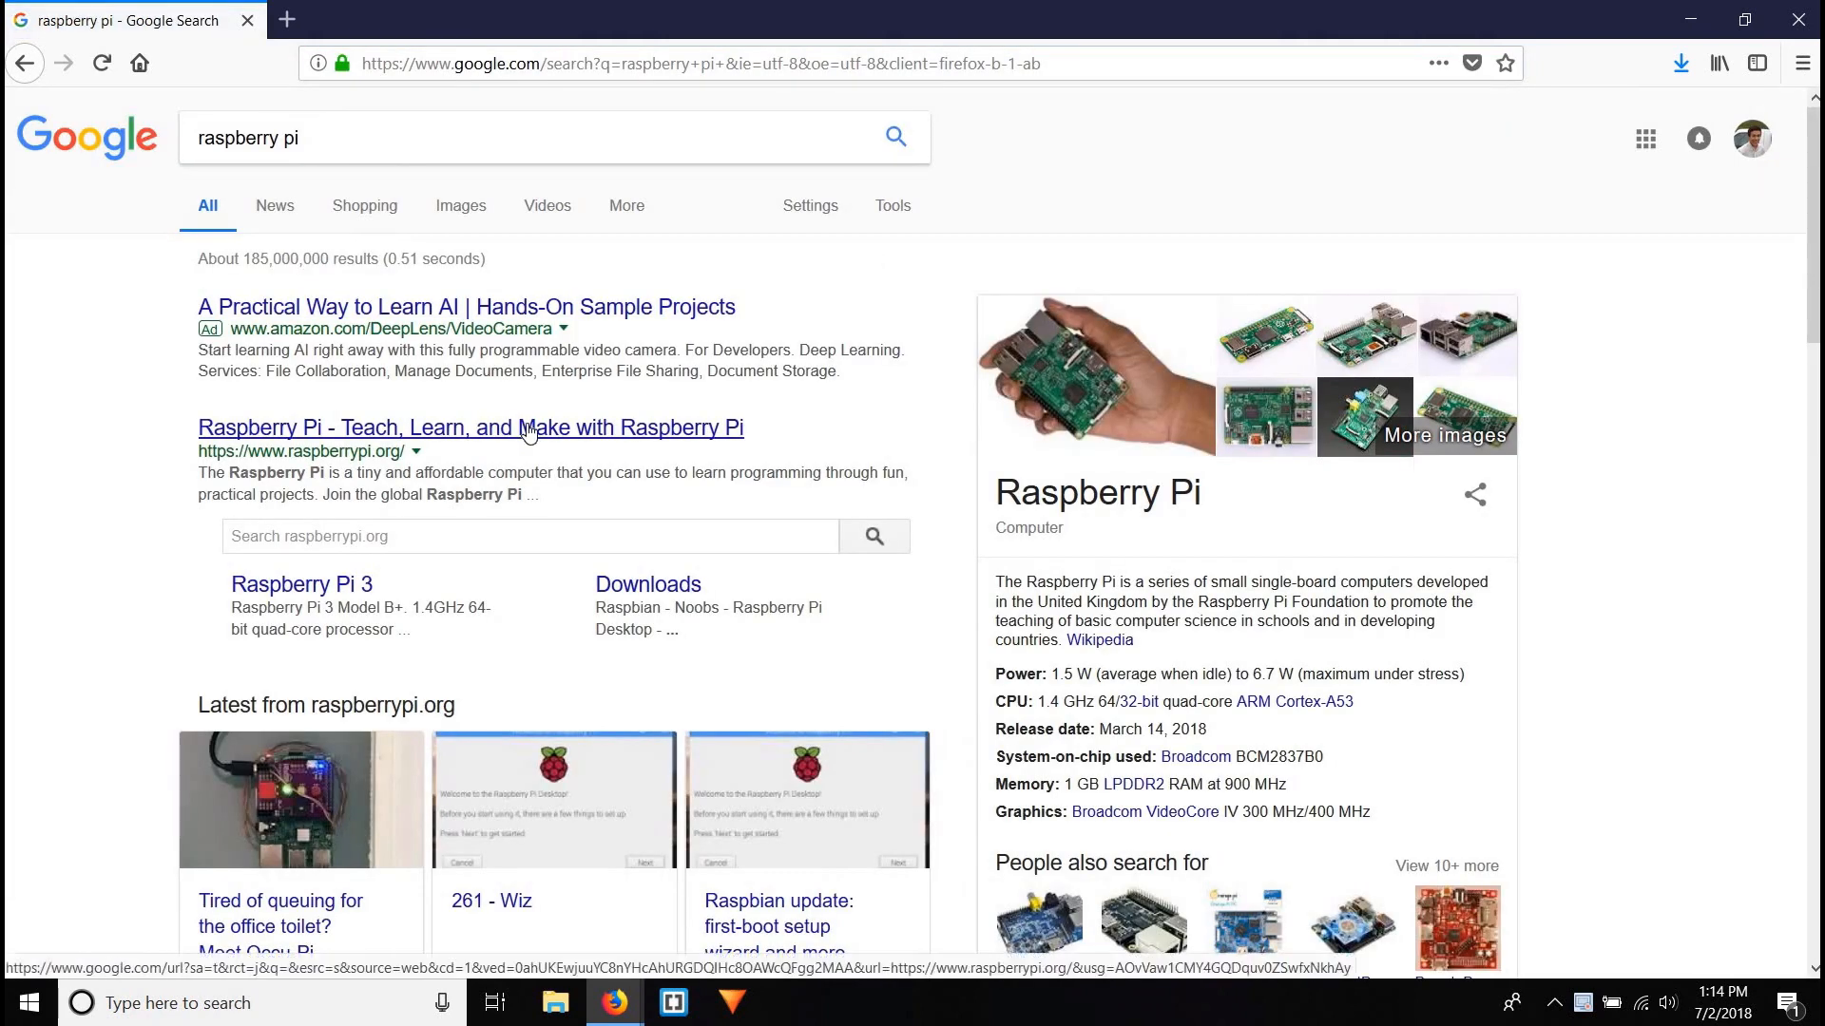
- Download the Raspbian Stretch with Desktop ZIP from raspberrypi.org, then search Google for 7zip
click(468, 426)
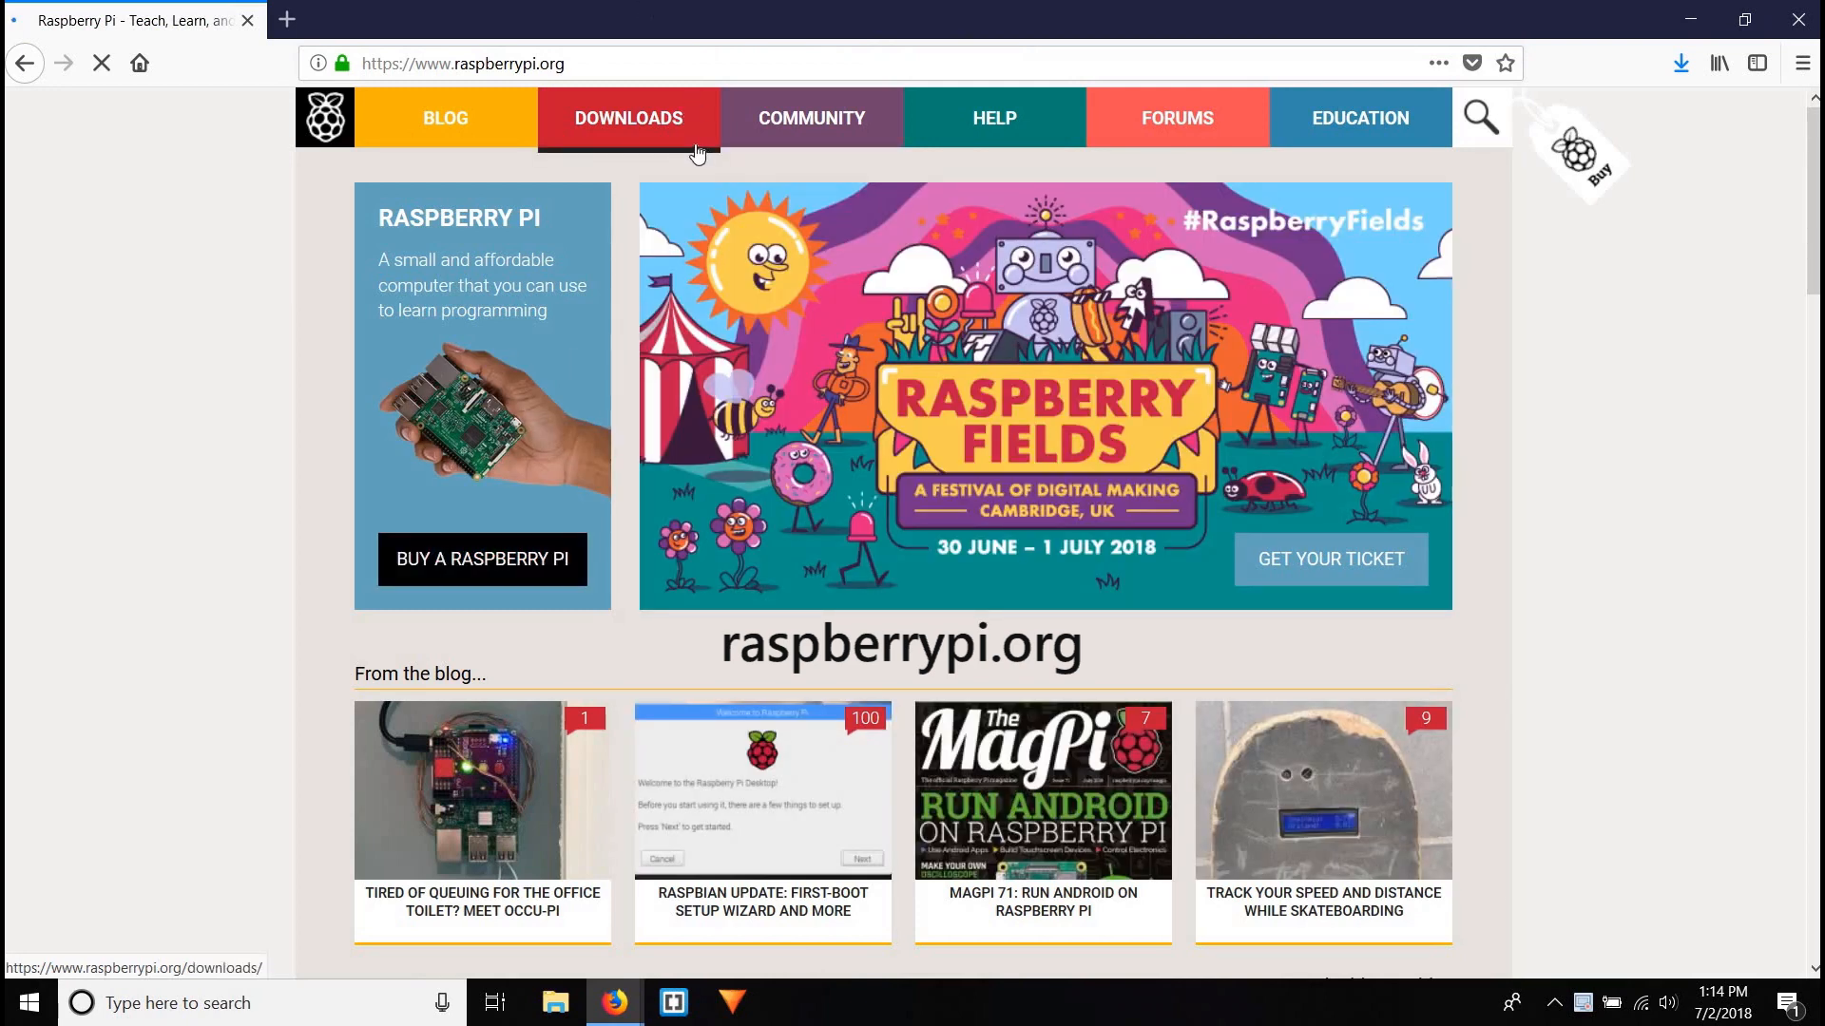
click(627, 118)
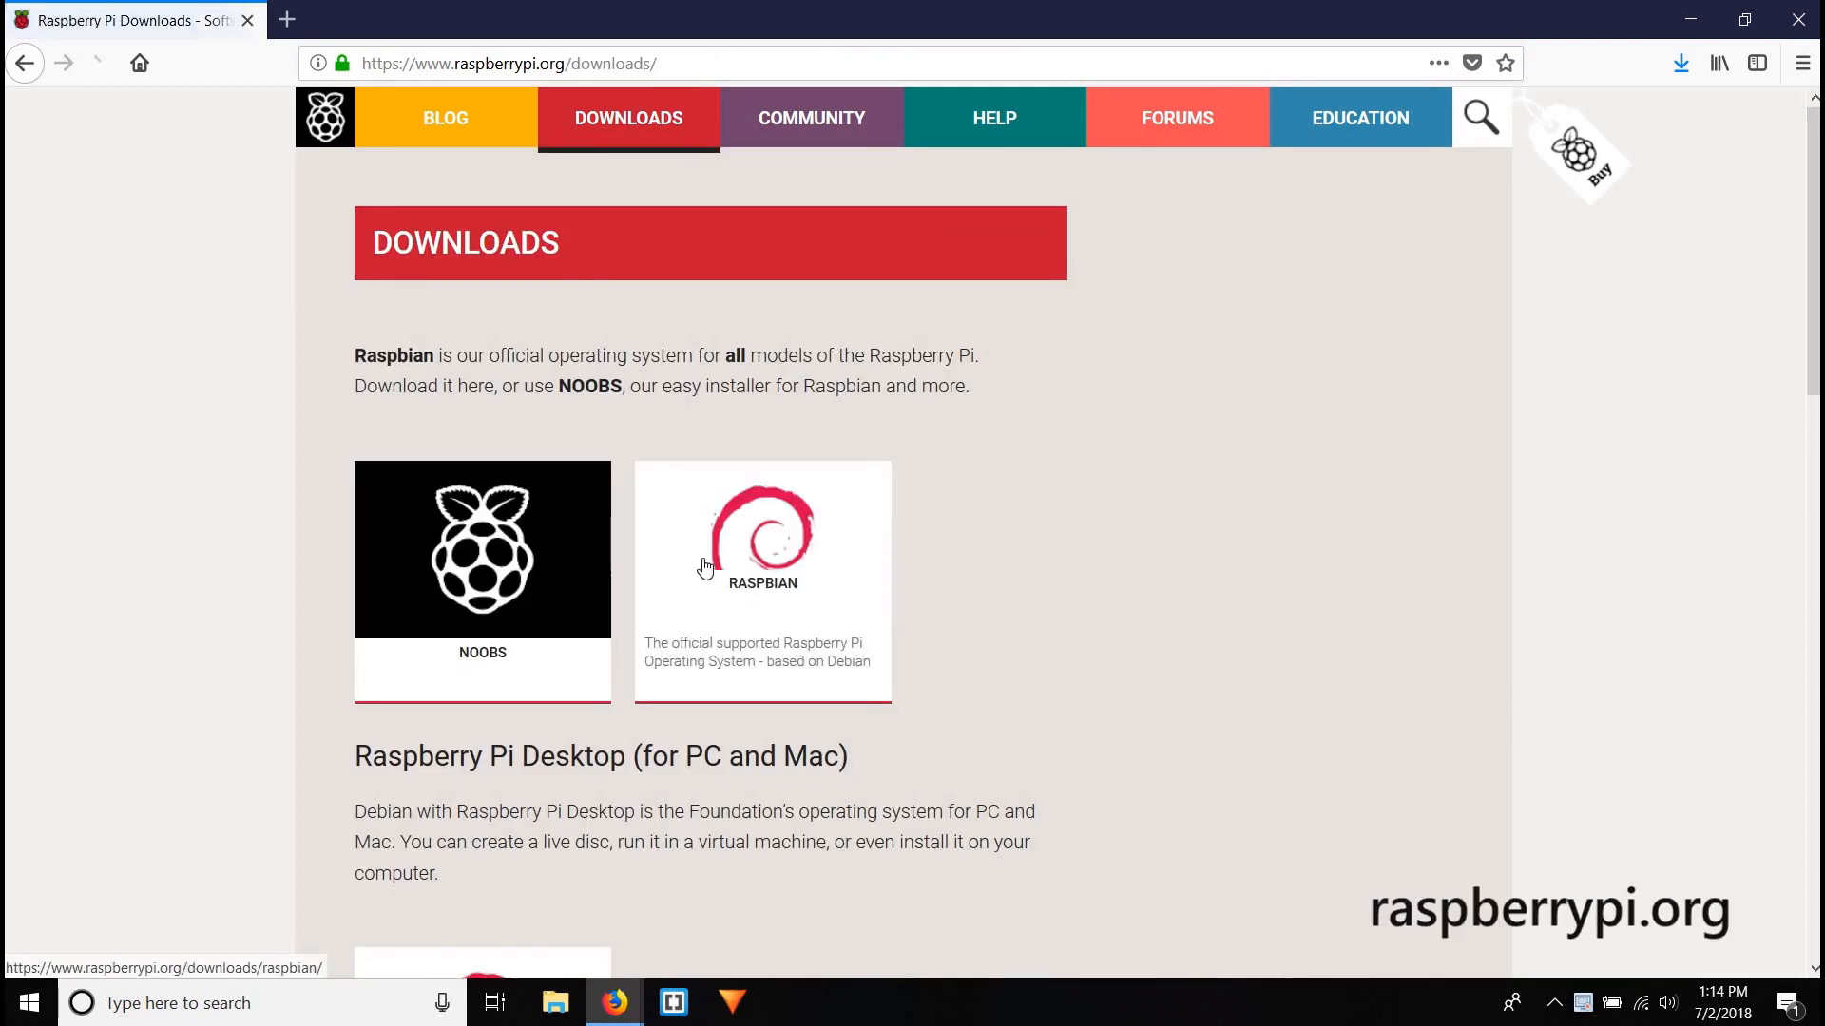
click(761, 535)
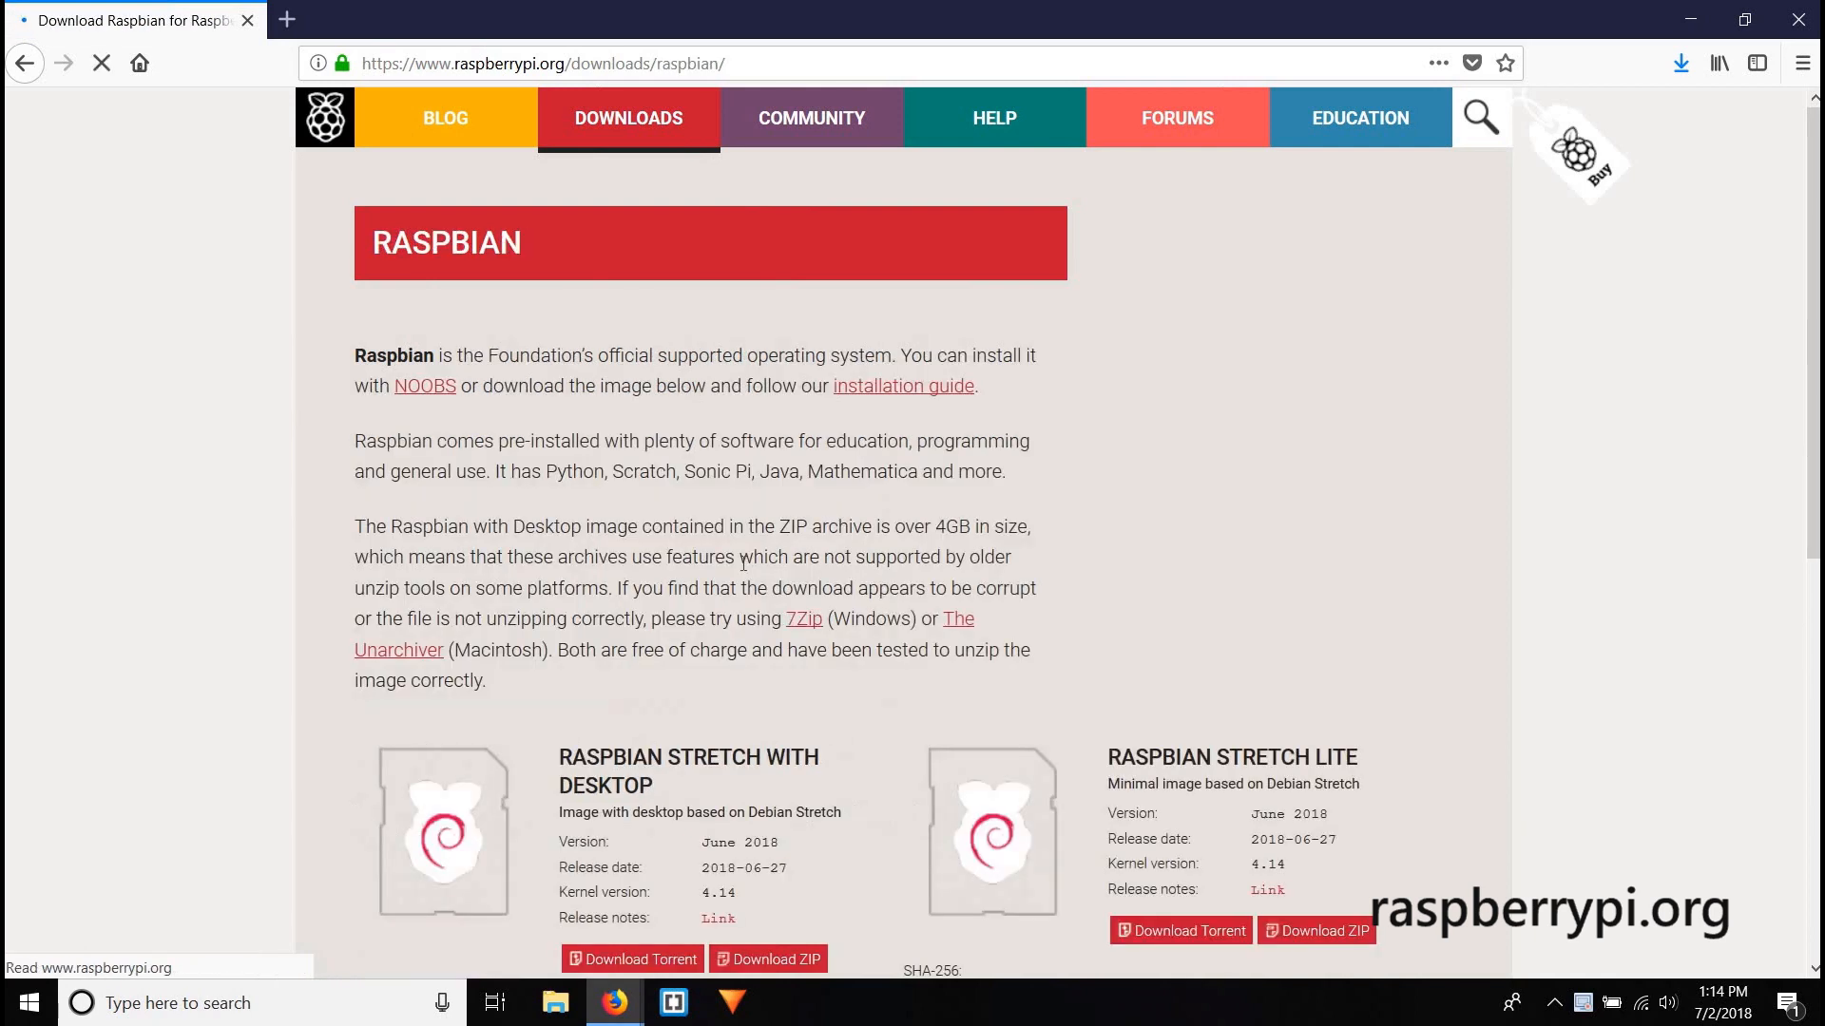
scroll(down, 3)
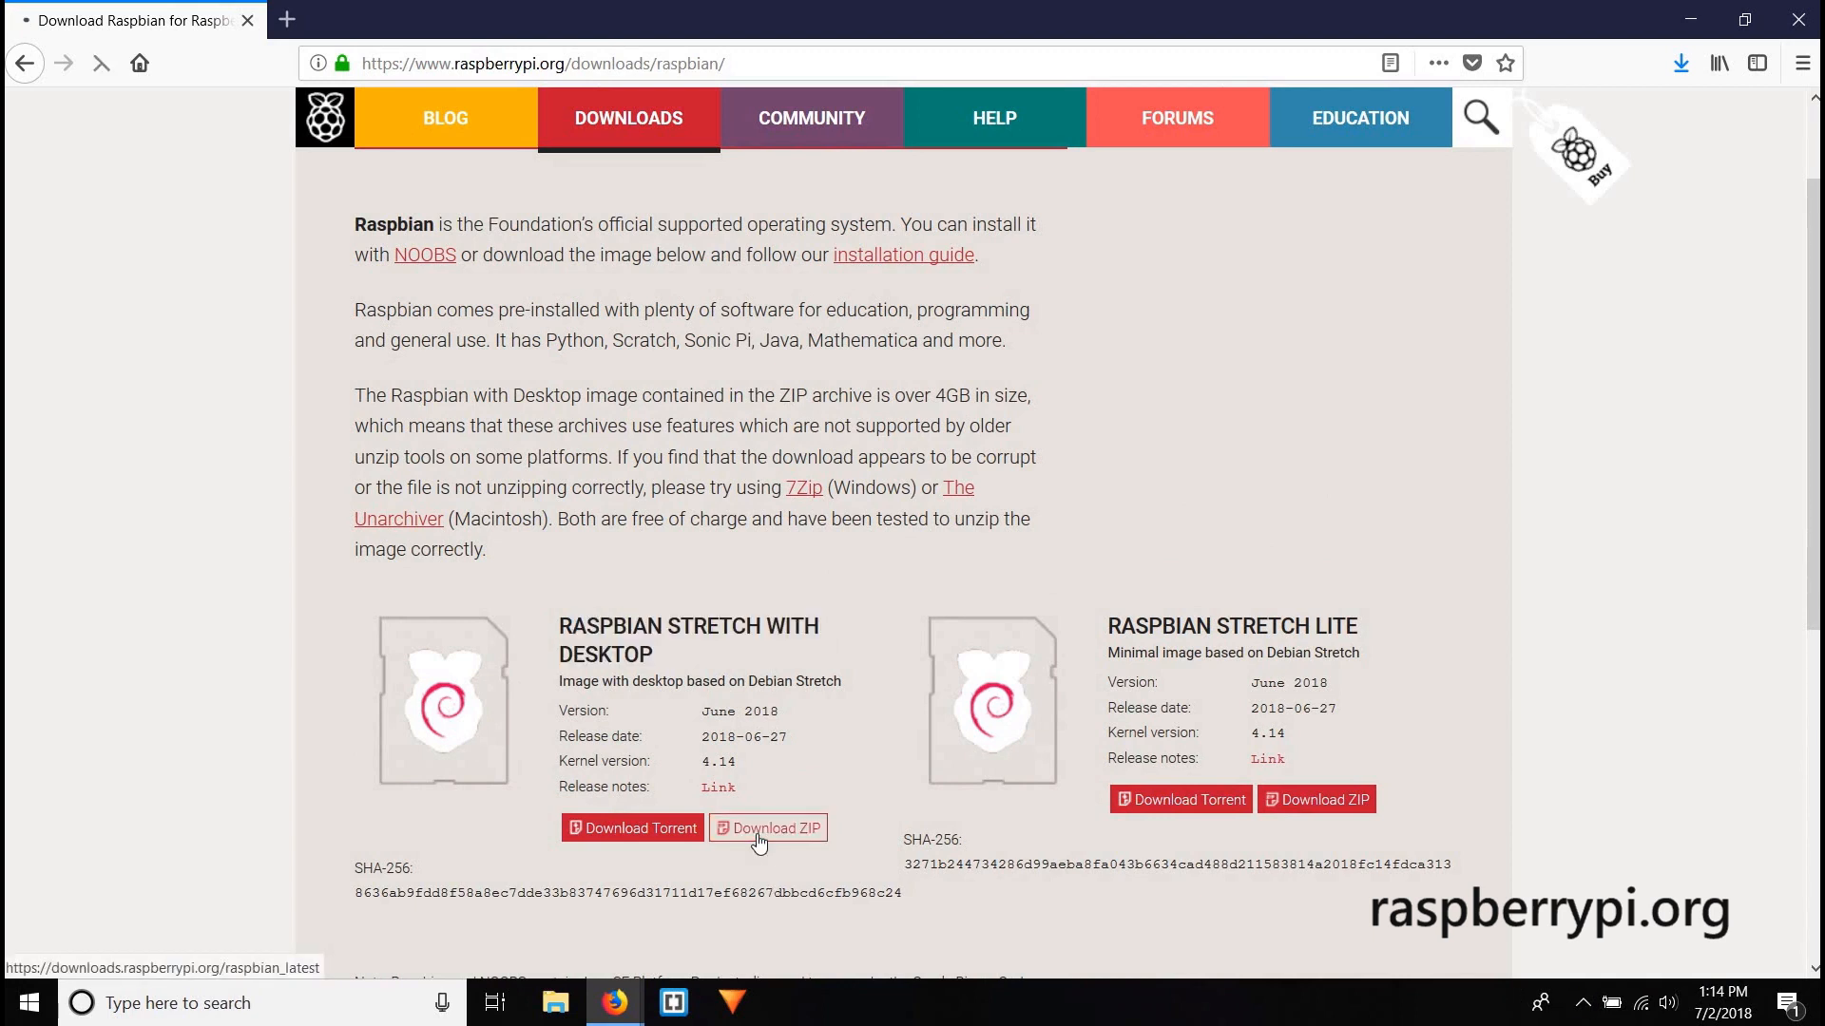
click(767, 827)
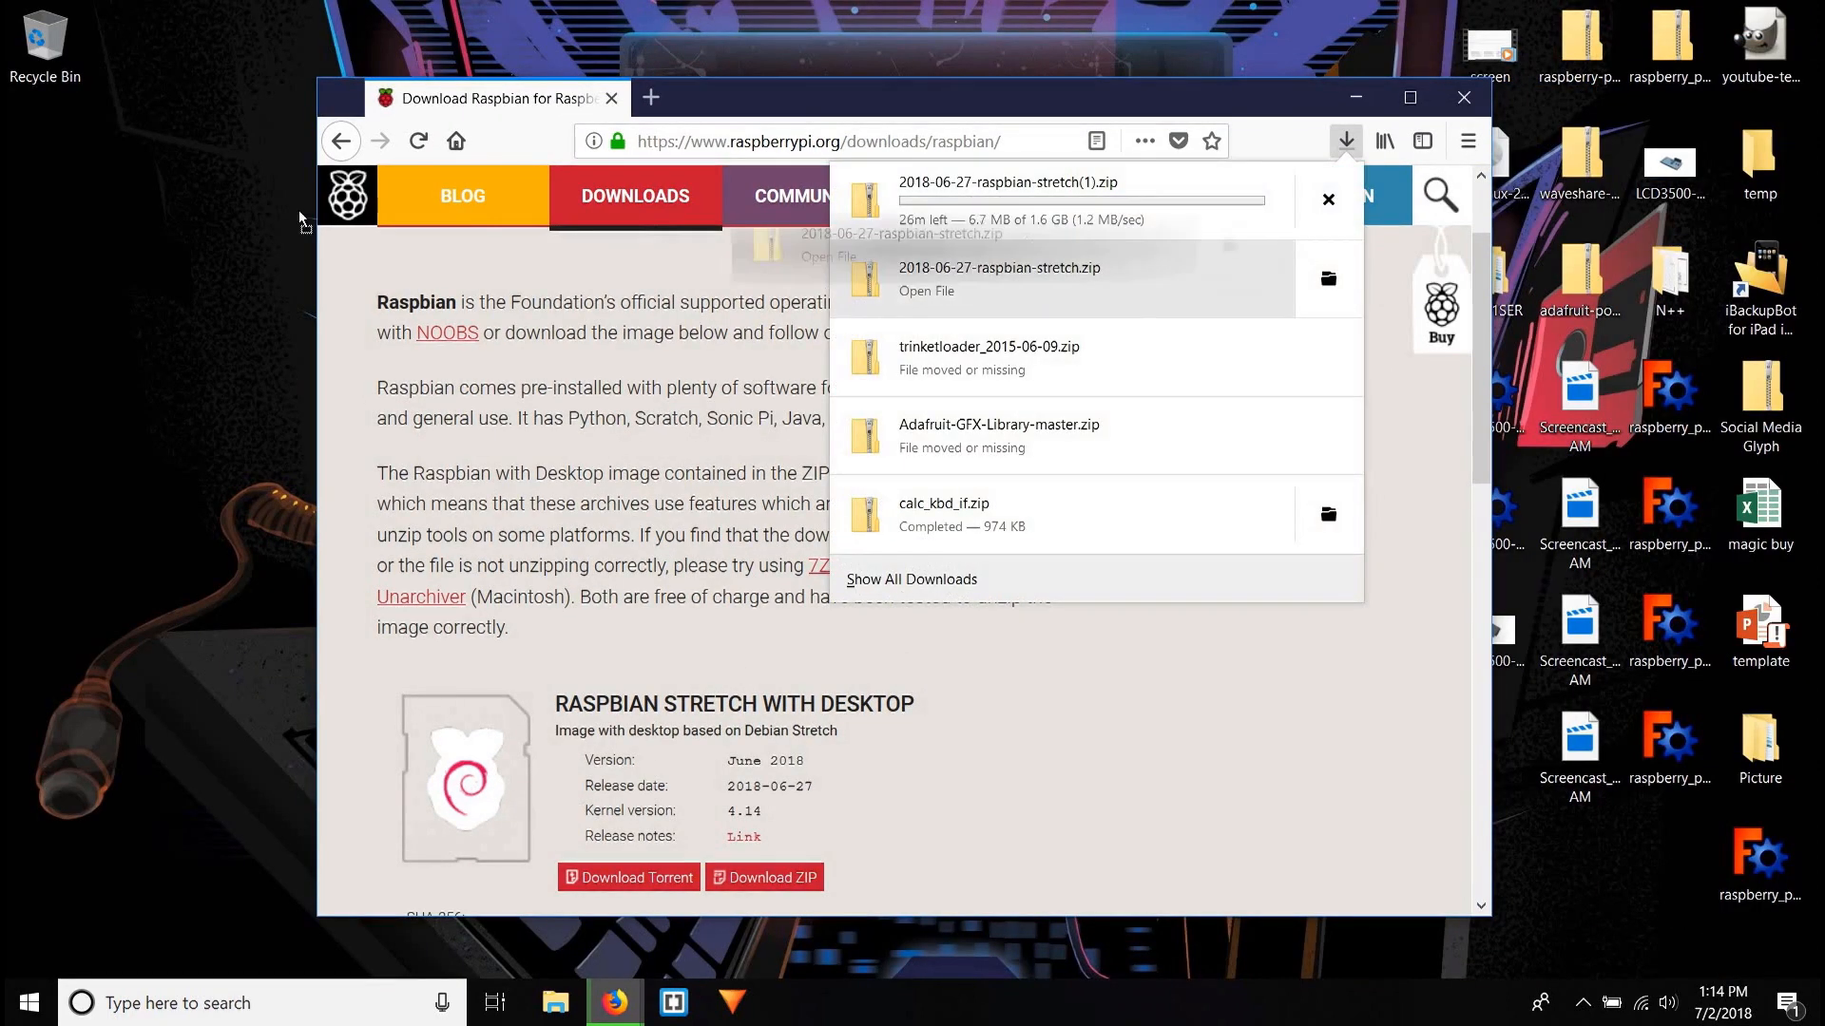
click(1346, 141)
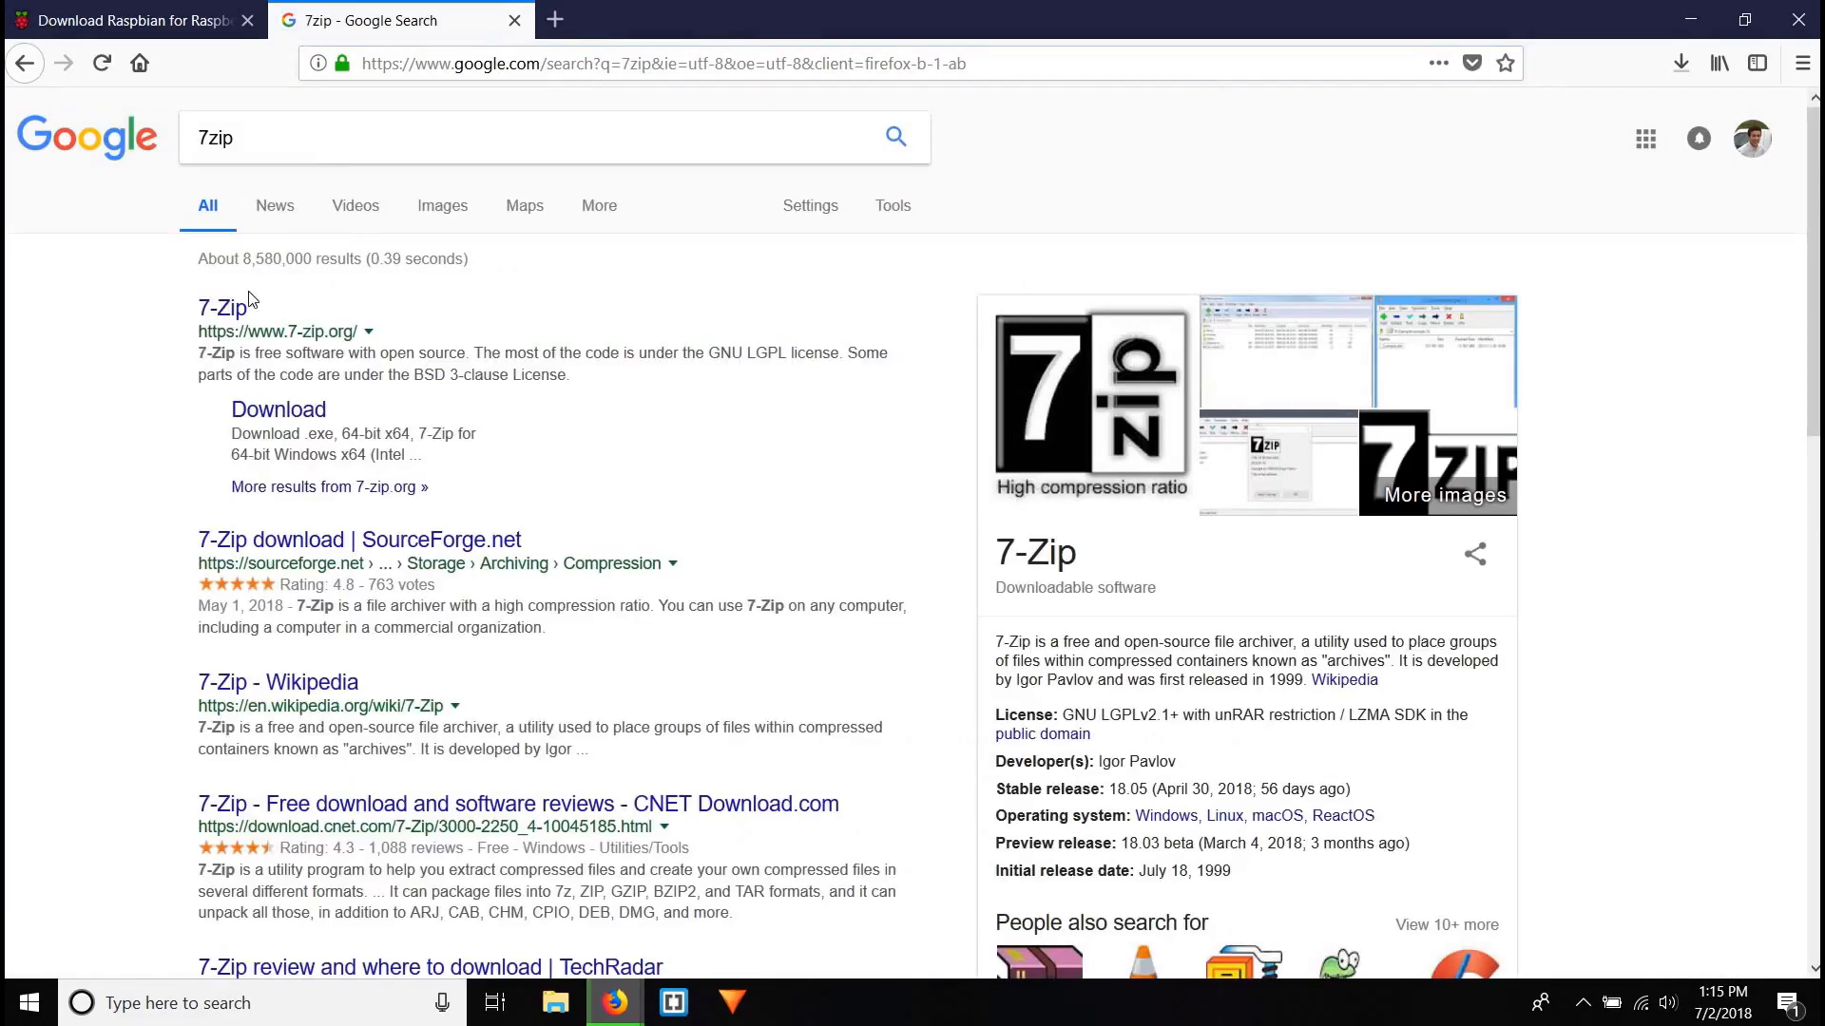
- Download the 64-bit 7-Zip 18.05 installer from 7-zip.org and install it
click(219, 308)
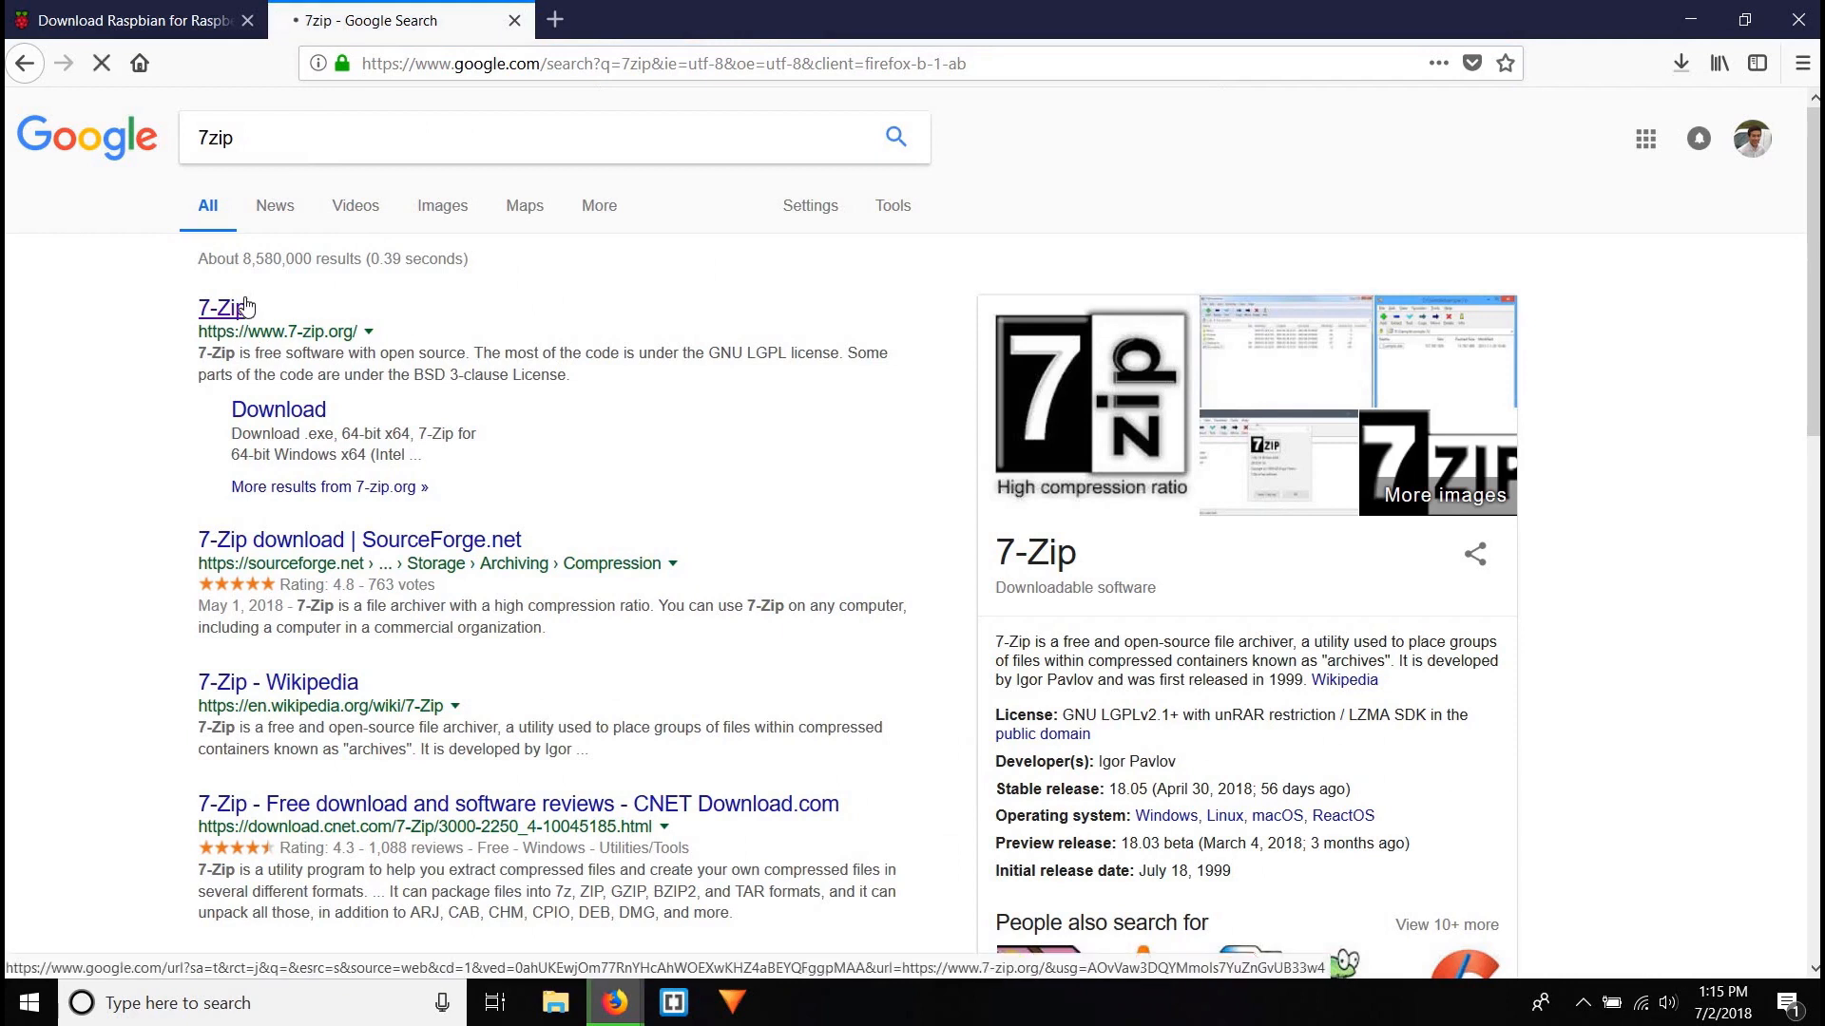
click(220, 307)
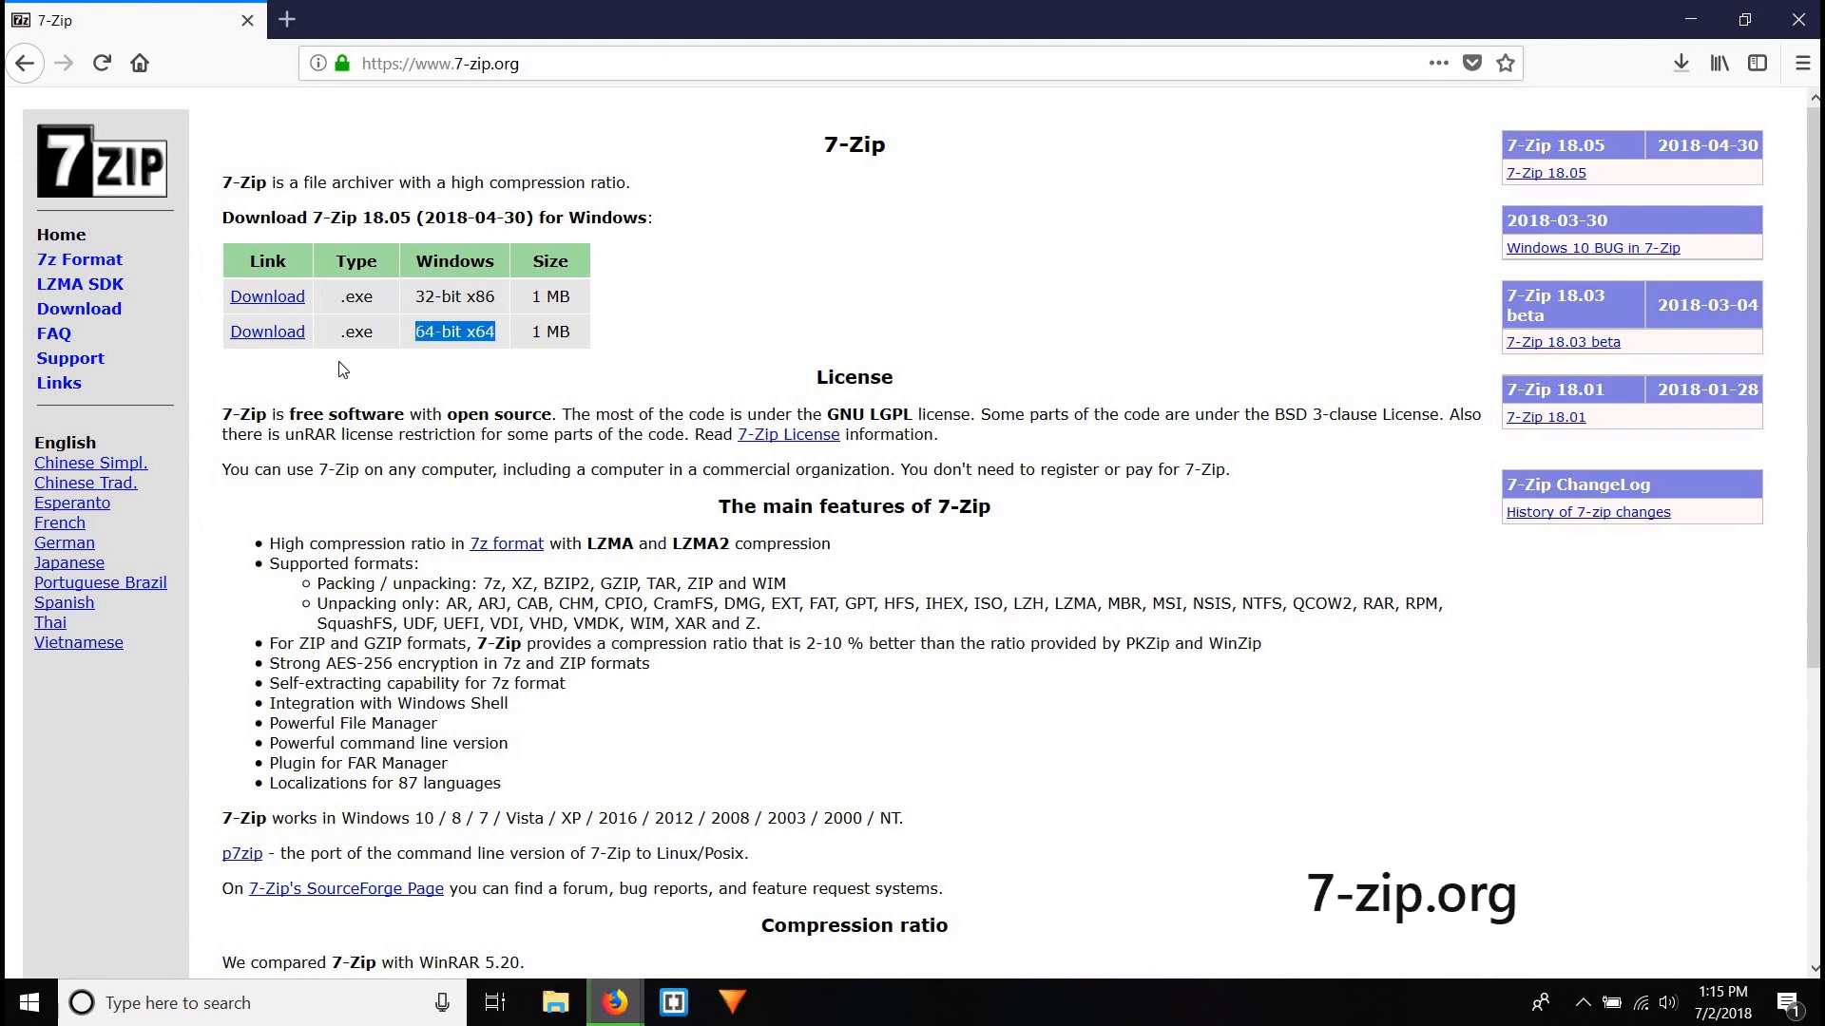
click(266, 332)
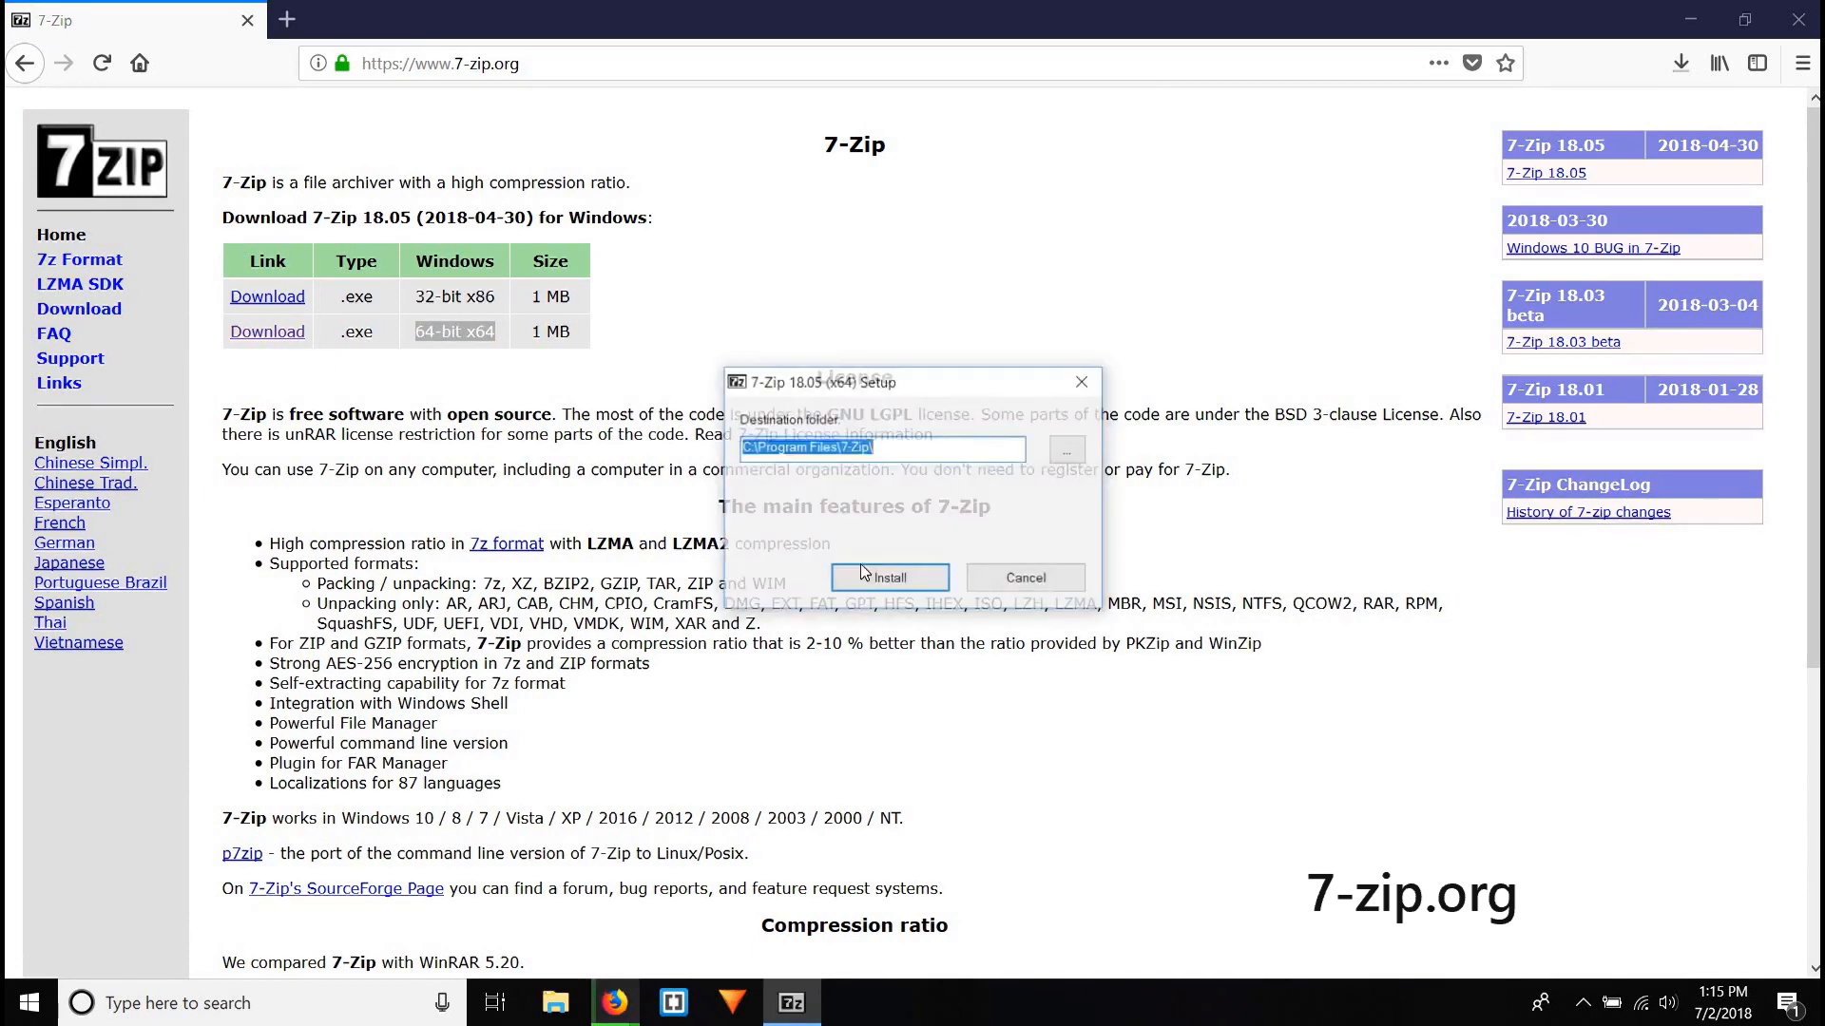
click(888, 576)
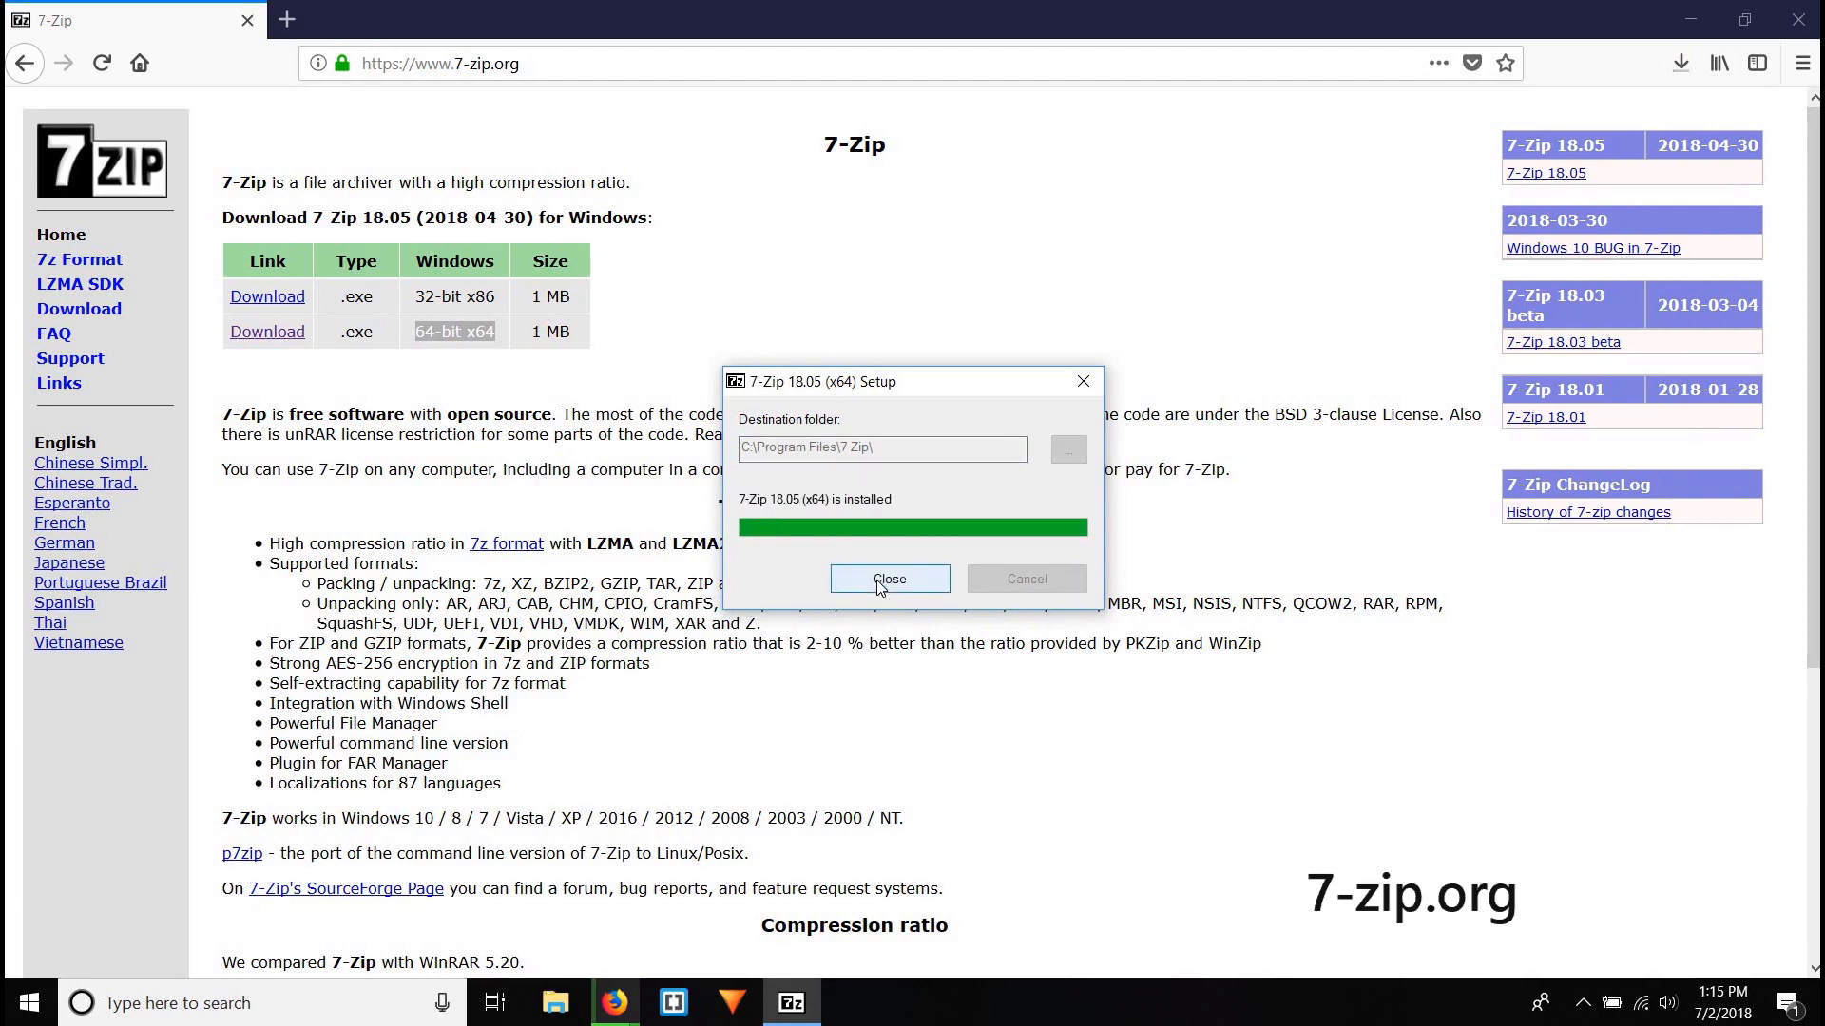
click(889, 578)
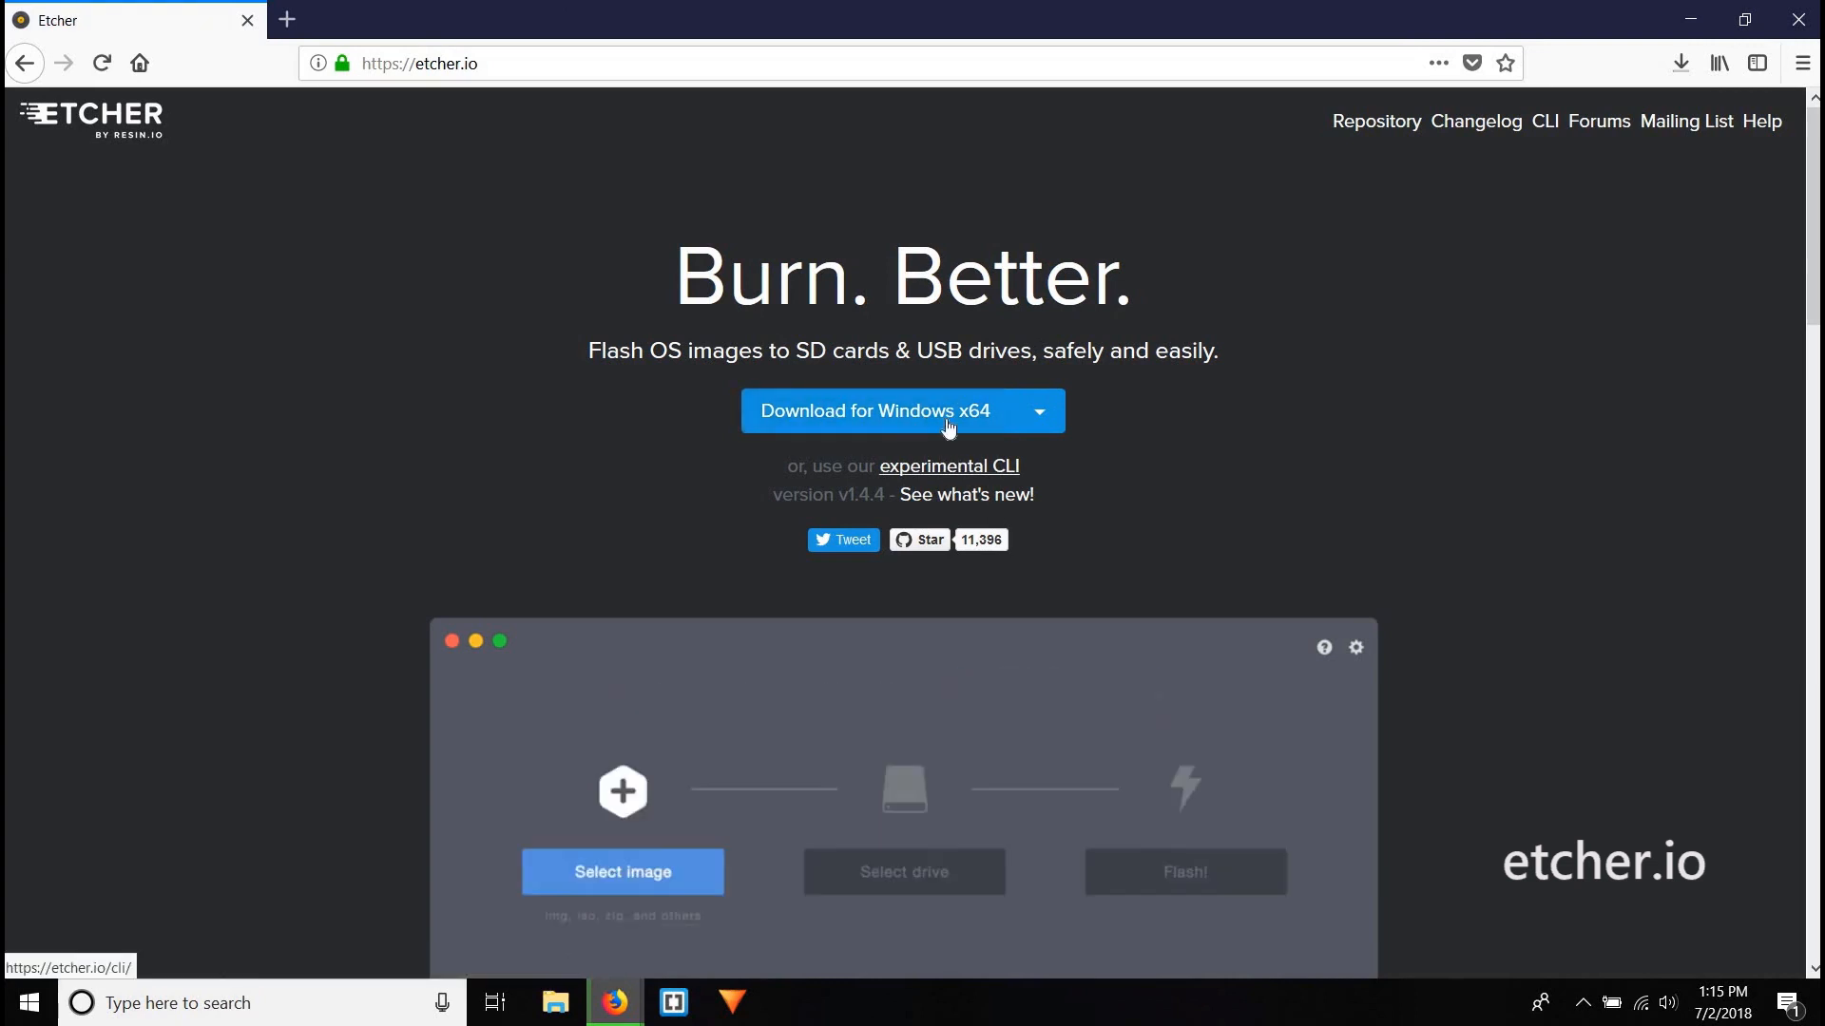
- Download the Etcher installer for 64-bit Windows from etcher.io
click(1679, 63)
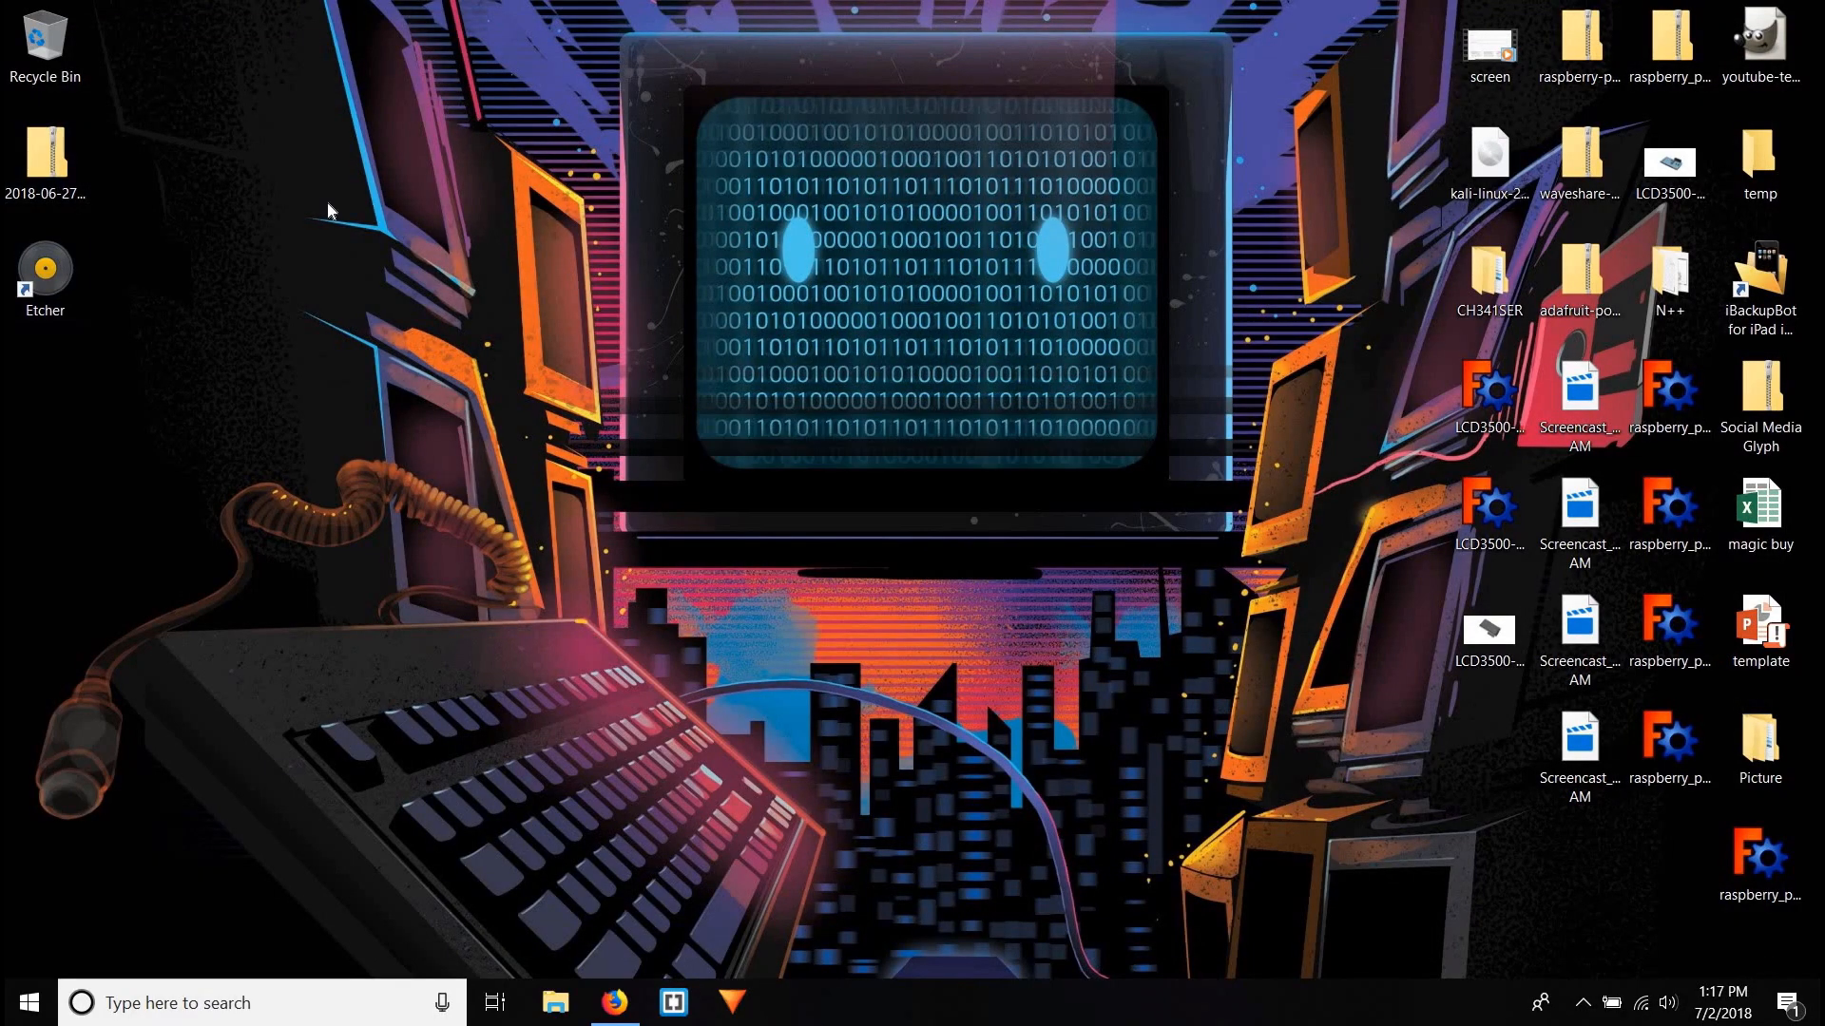
- Briefly launch and close Etcher, then extract the Raspbian zip onto the desktop with 7-Zip
double_click(45, 276)
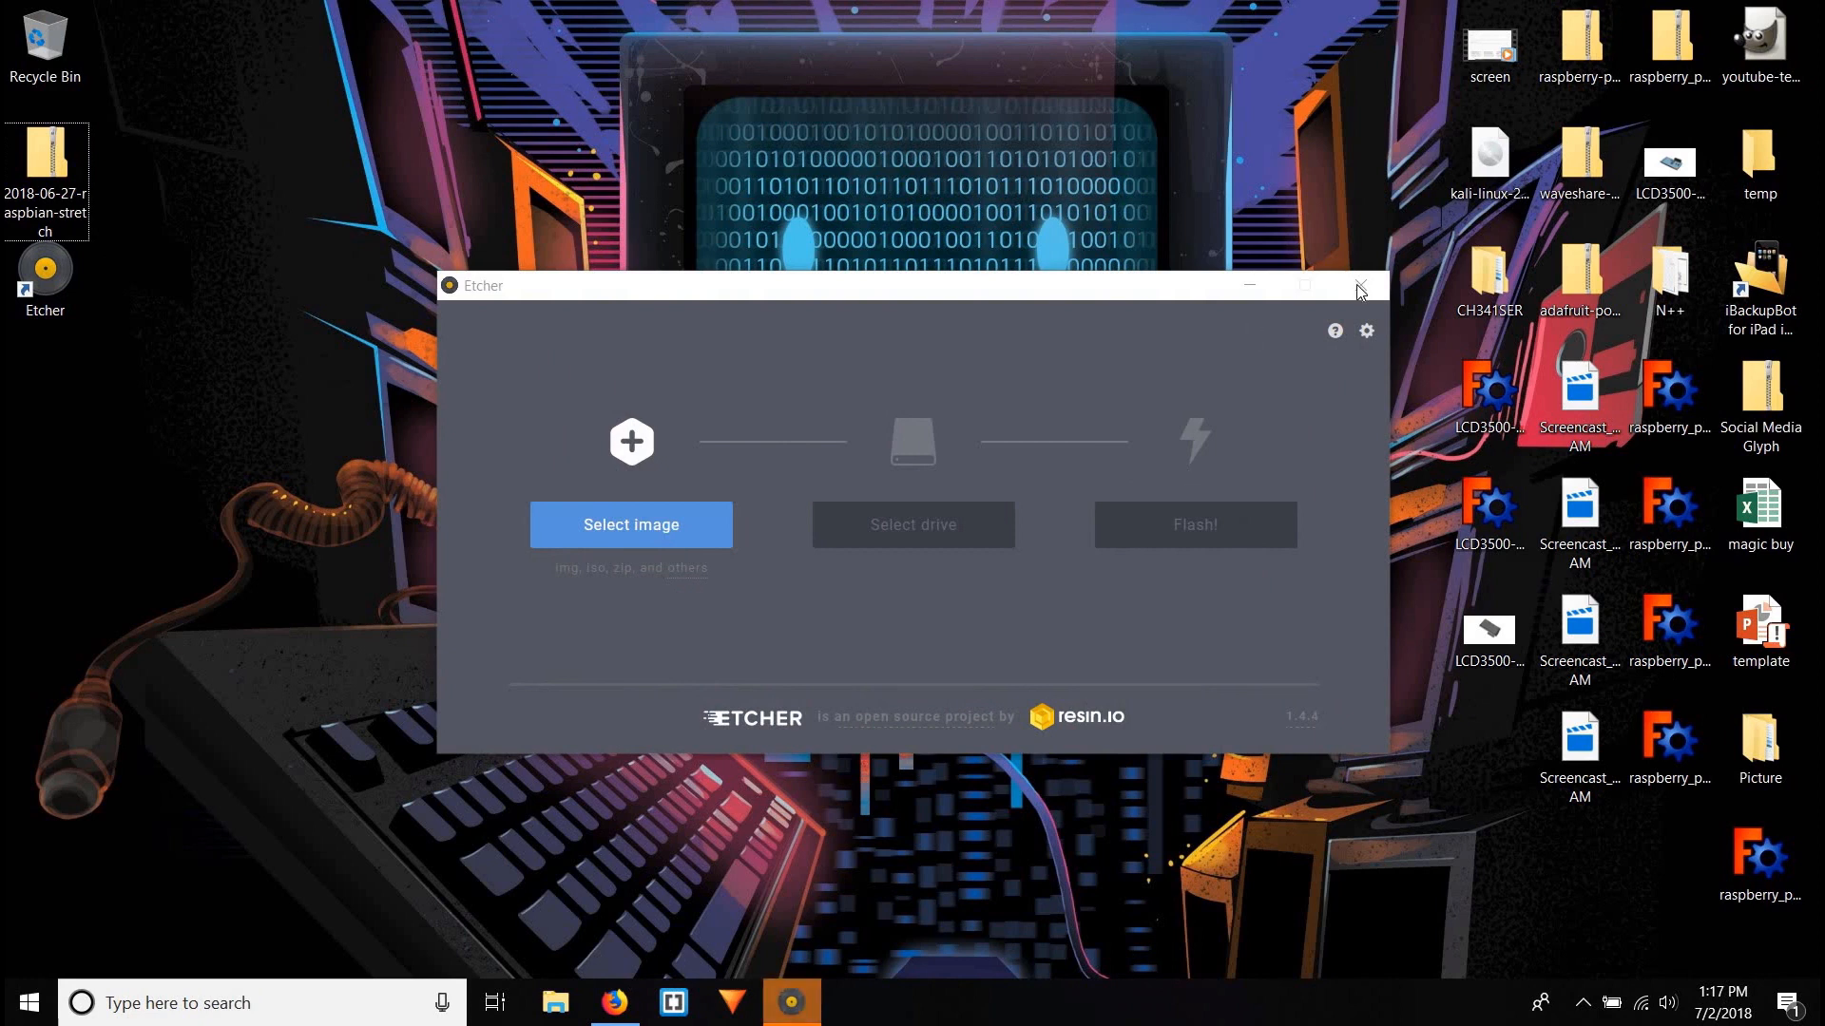
click(1357, 286)
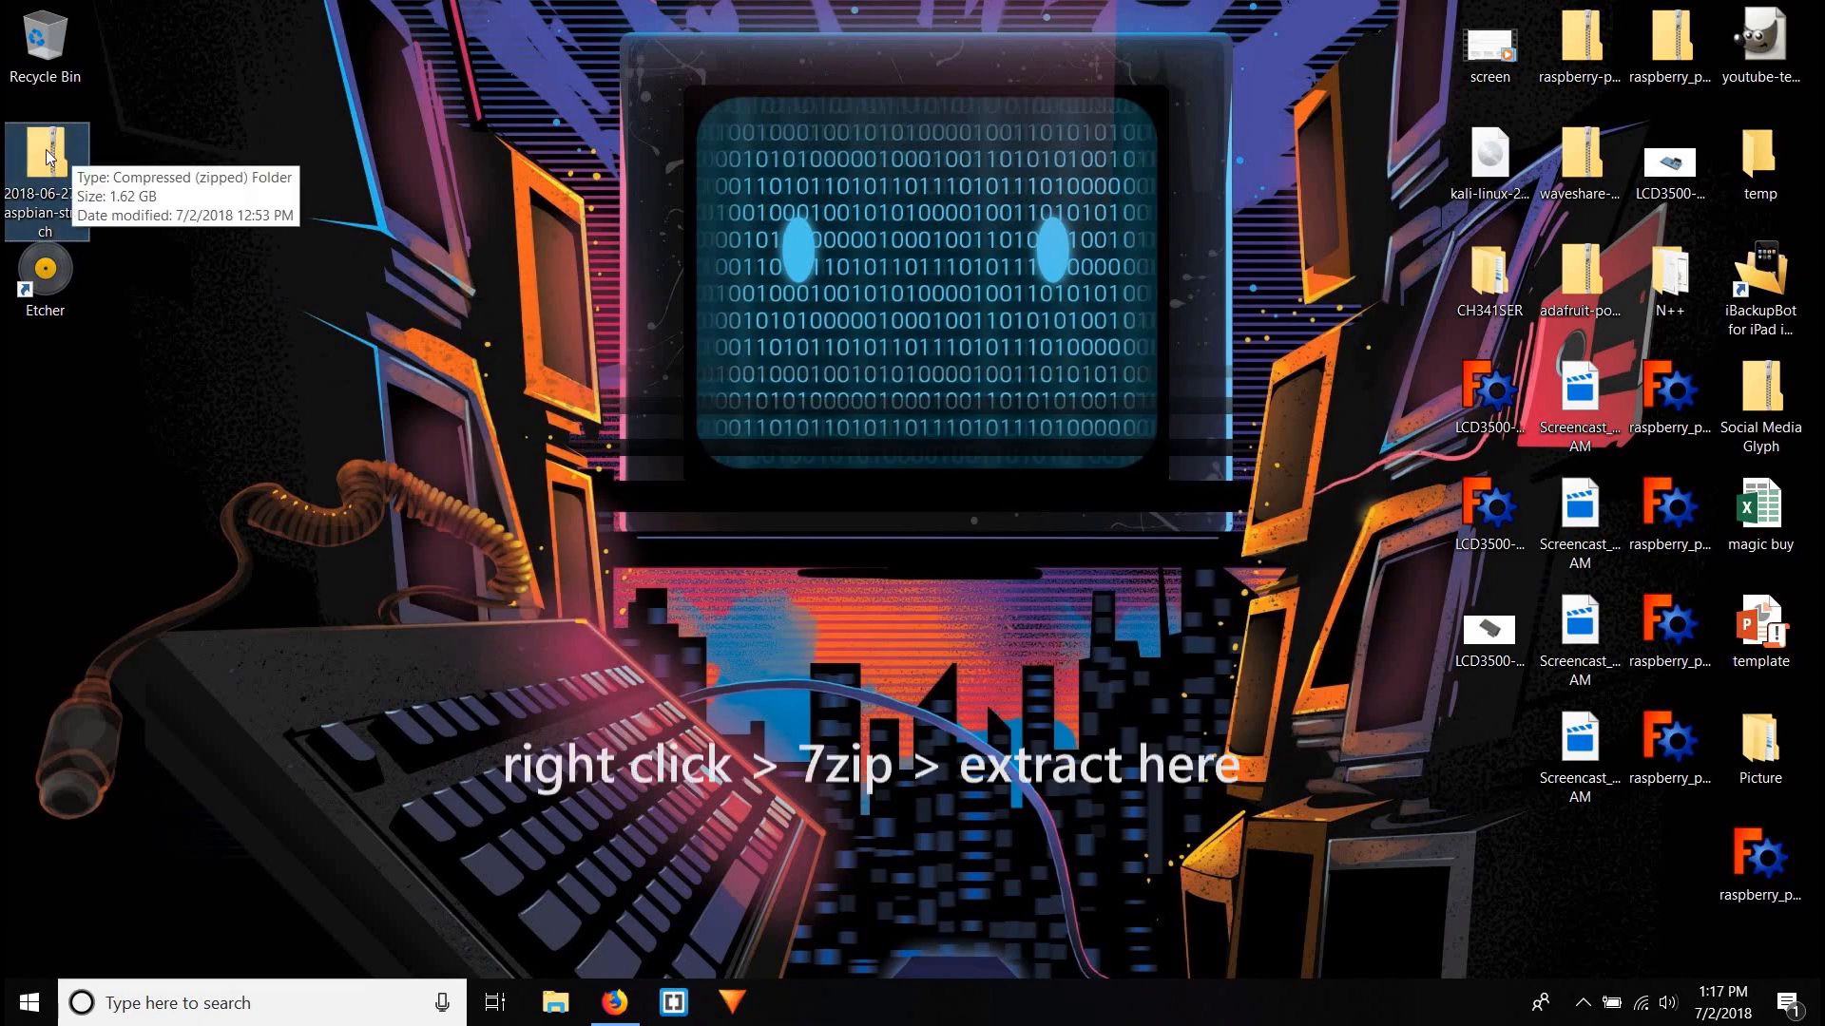
right_click(45, 157)
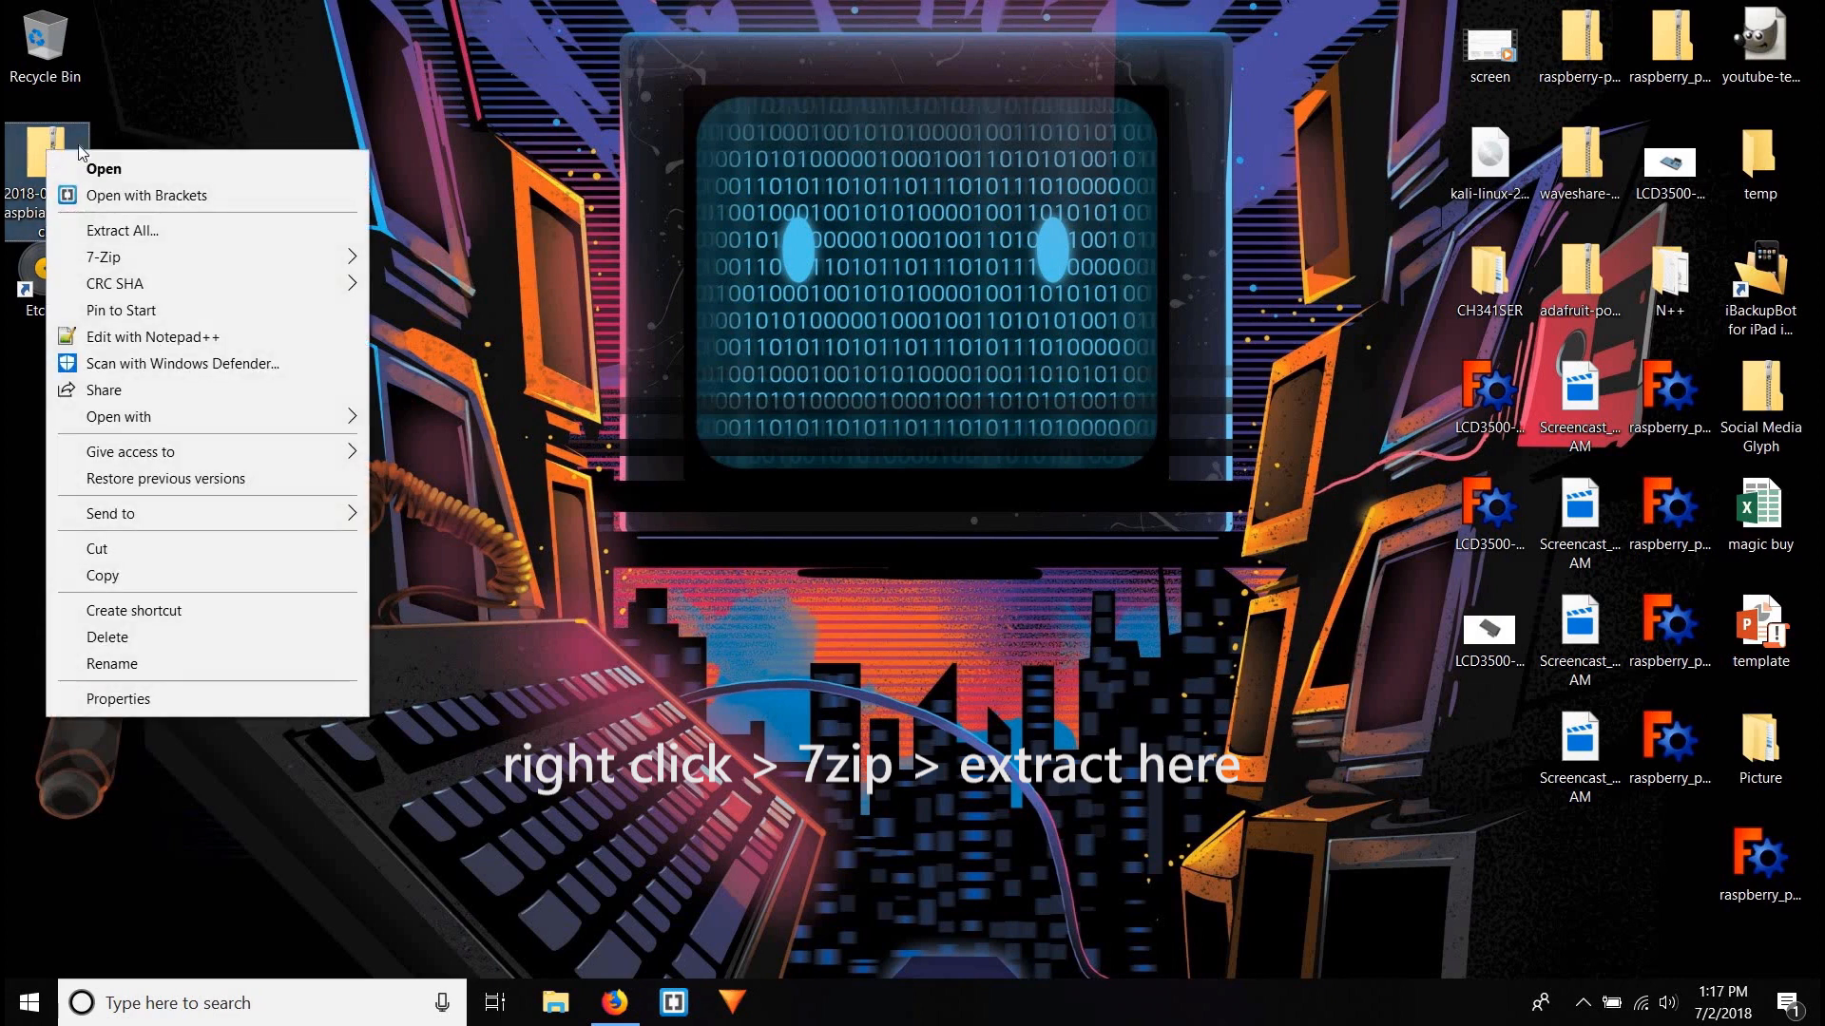
mouse_move(103, 258)
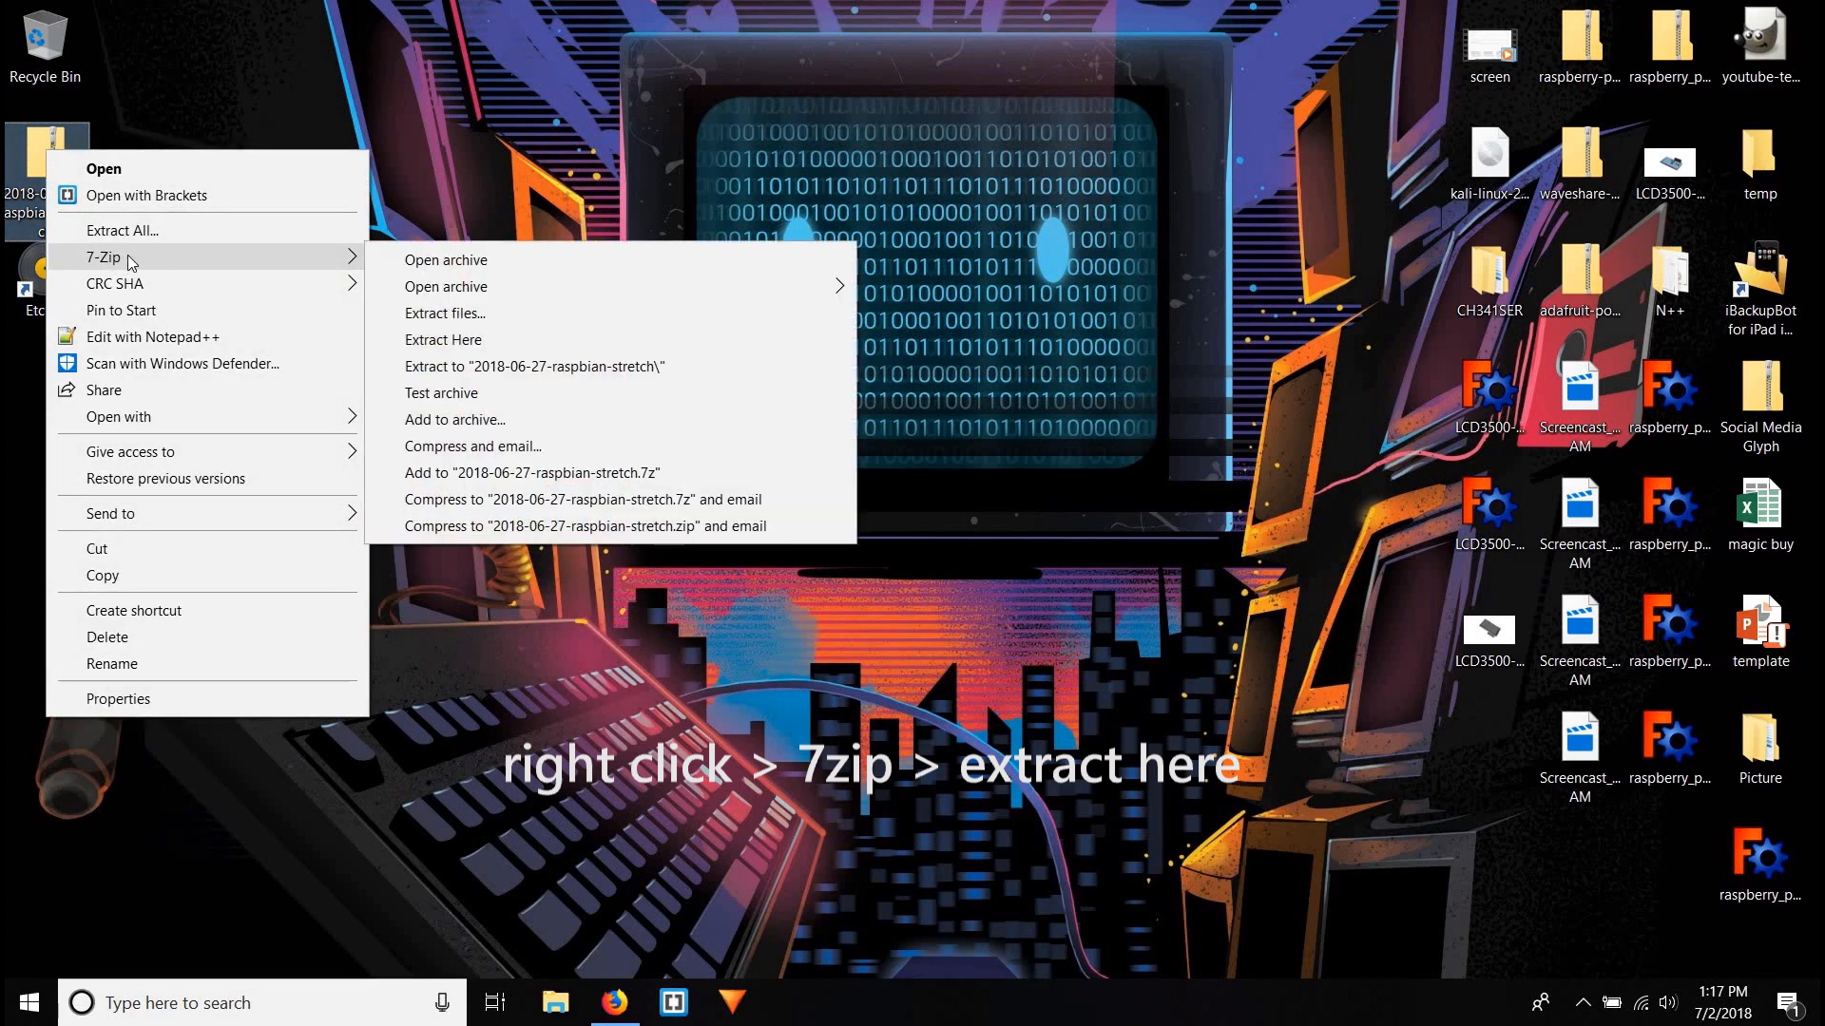
mouse_move(445, 260)
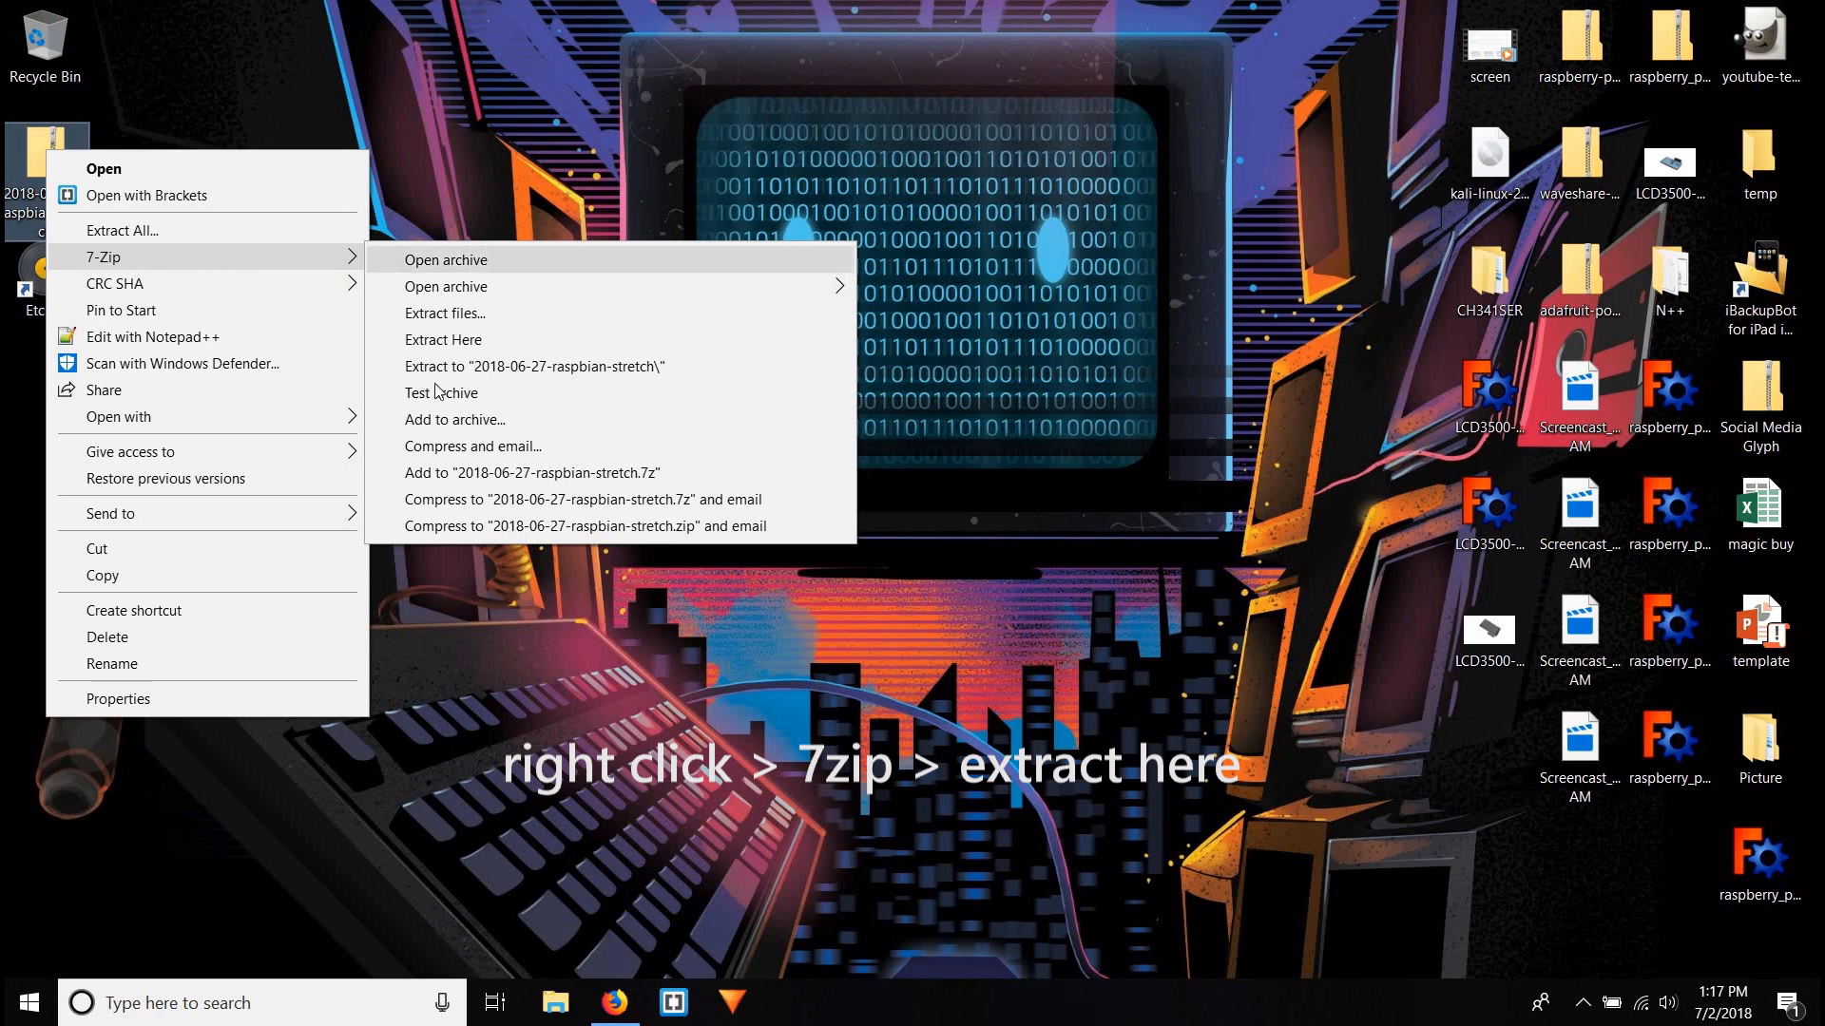
mouse_move(460, 348)
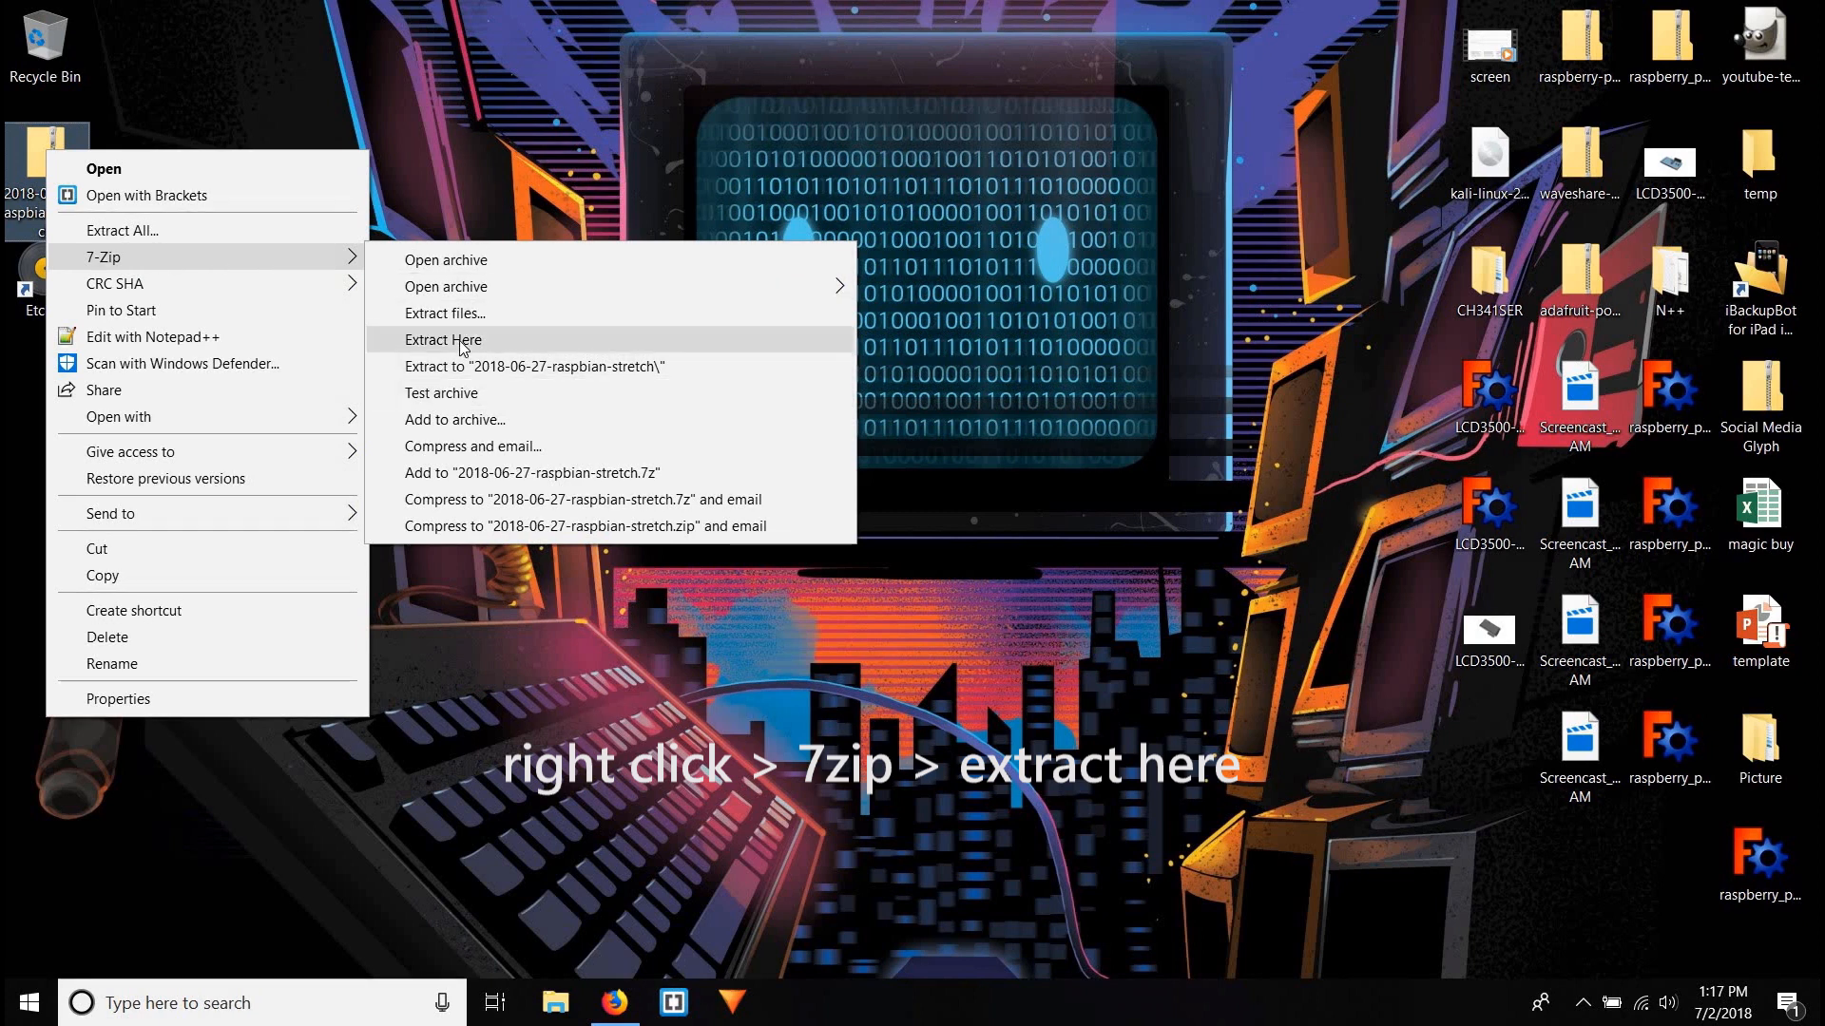
click(442, 338)
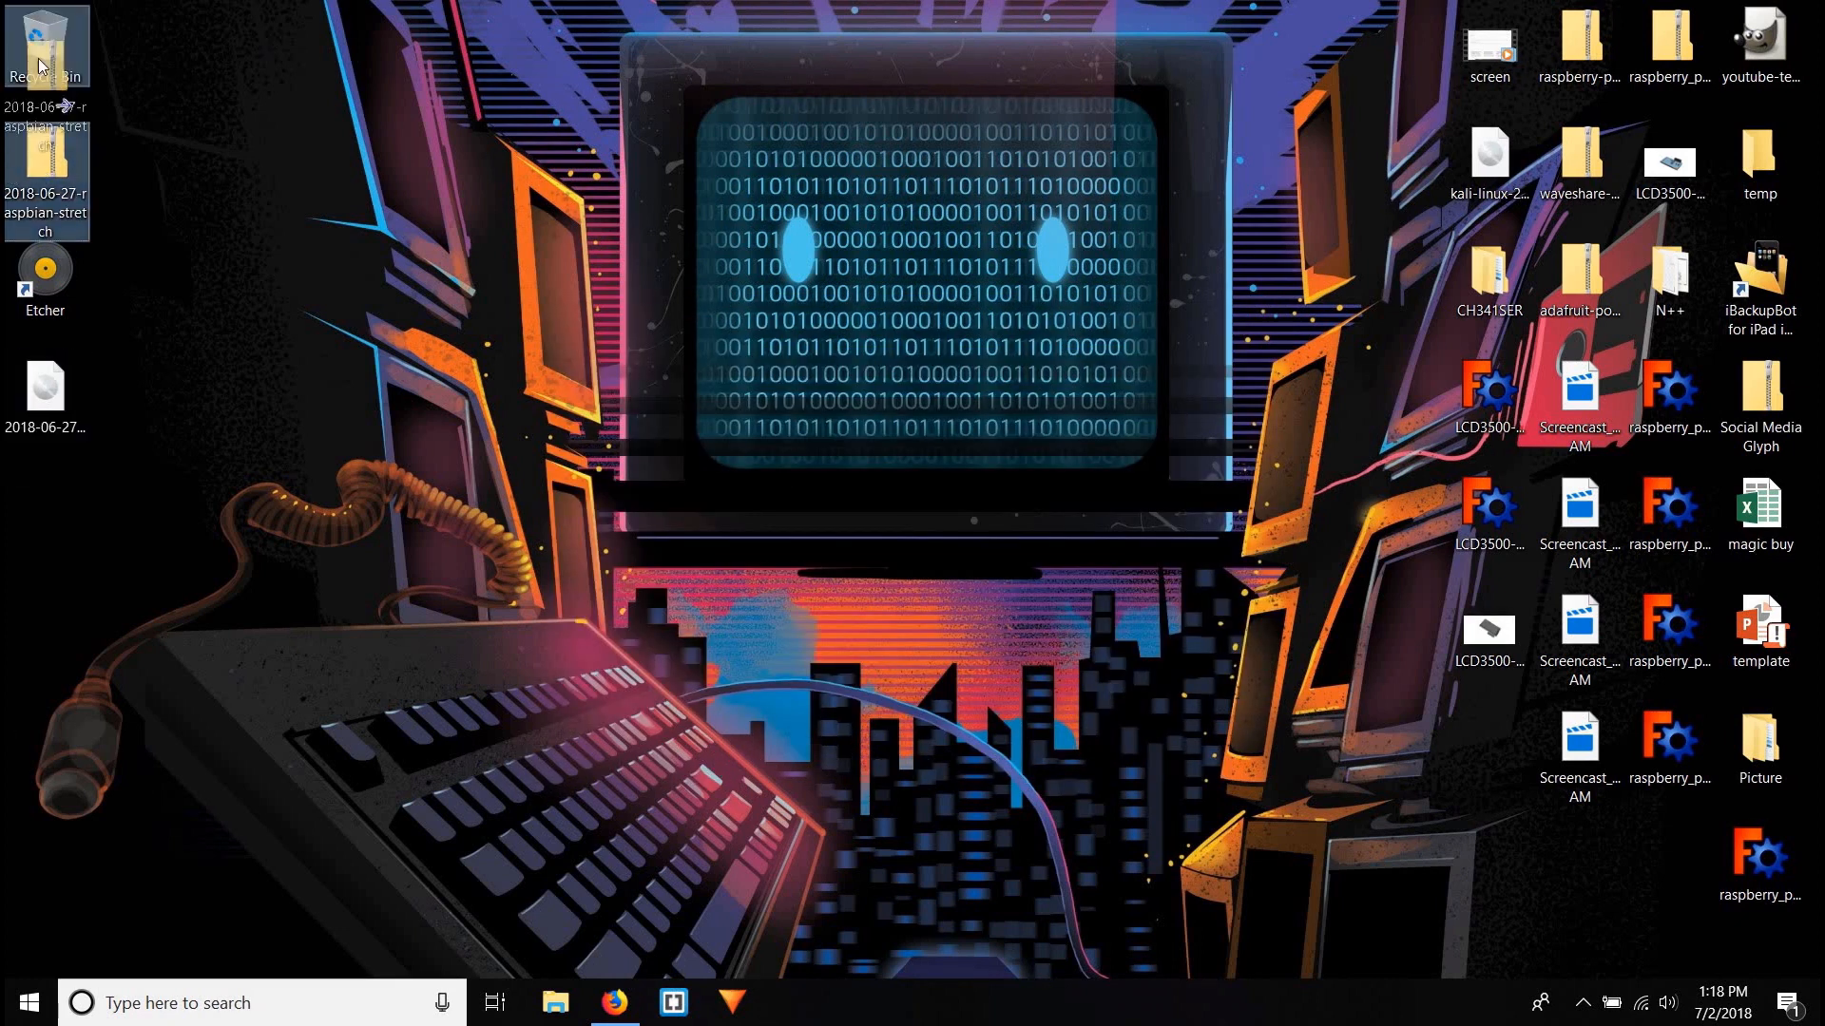
- Launch Etcher and confirm This PC lists the microSD as USB Drive (E:), 7.48 GB free
double_click(44, 279)
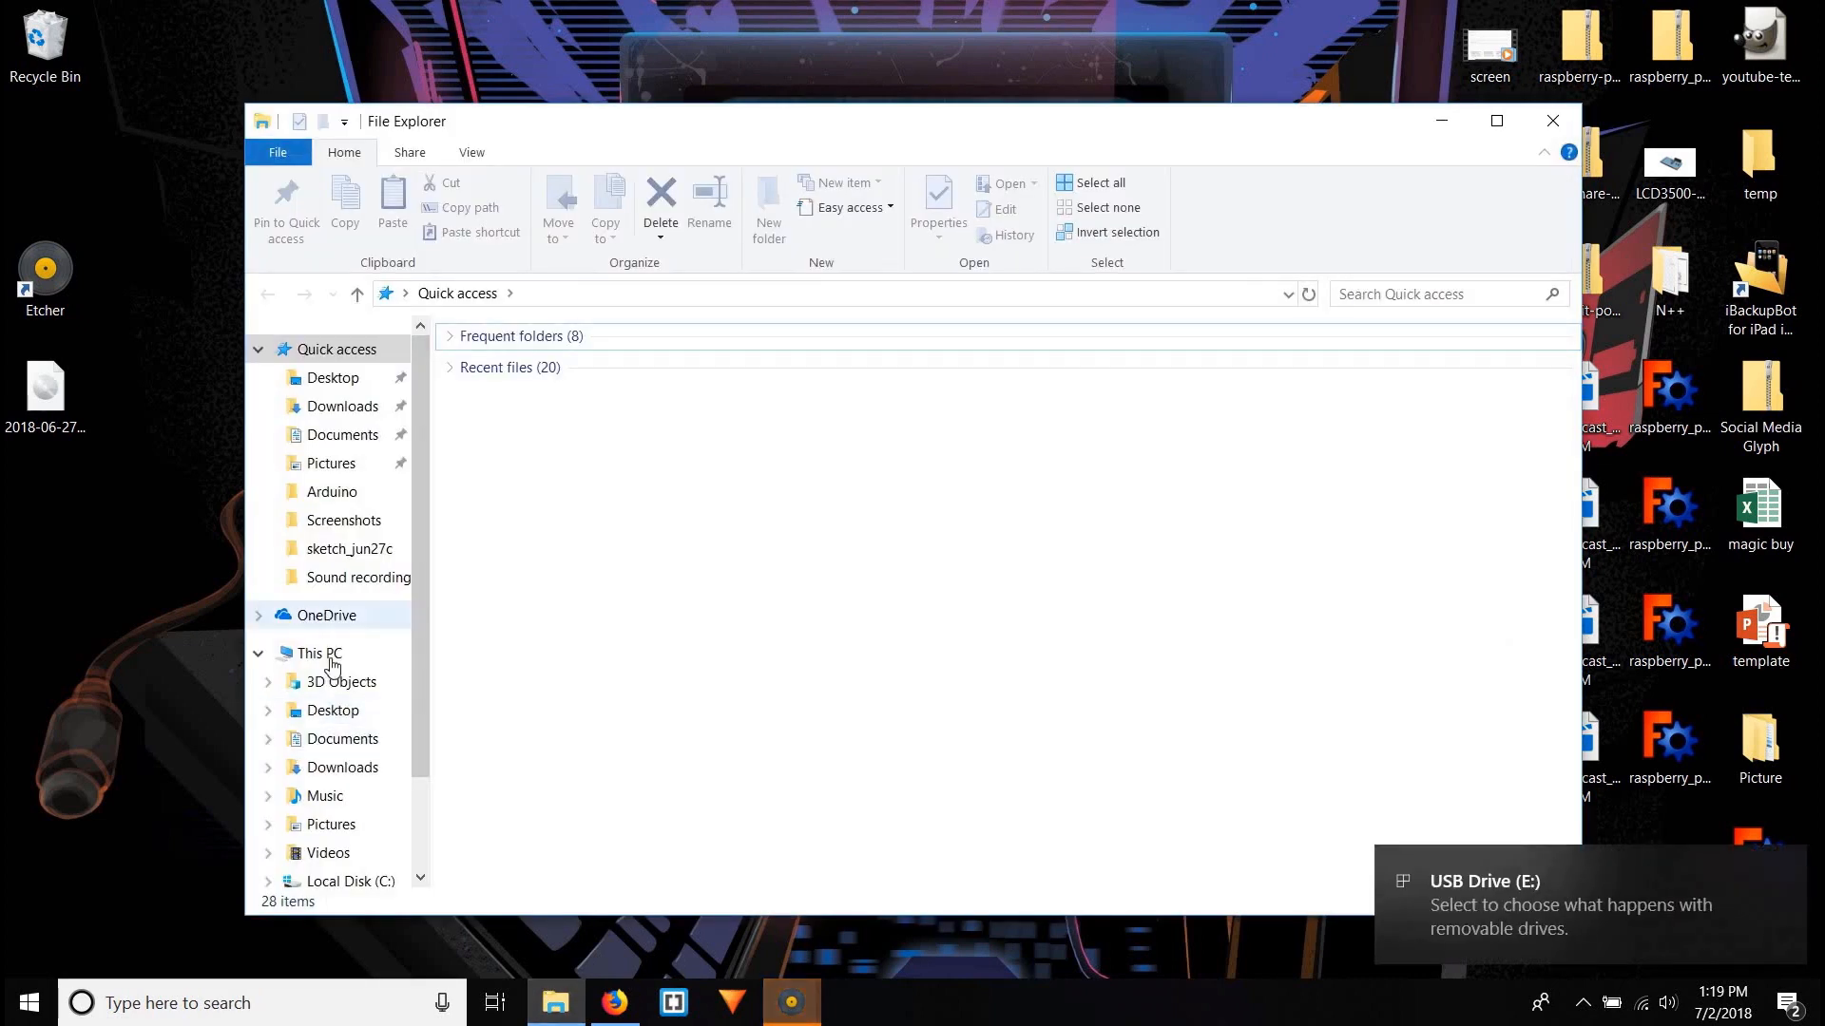
click(321, 653)
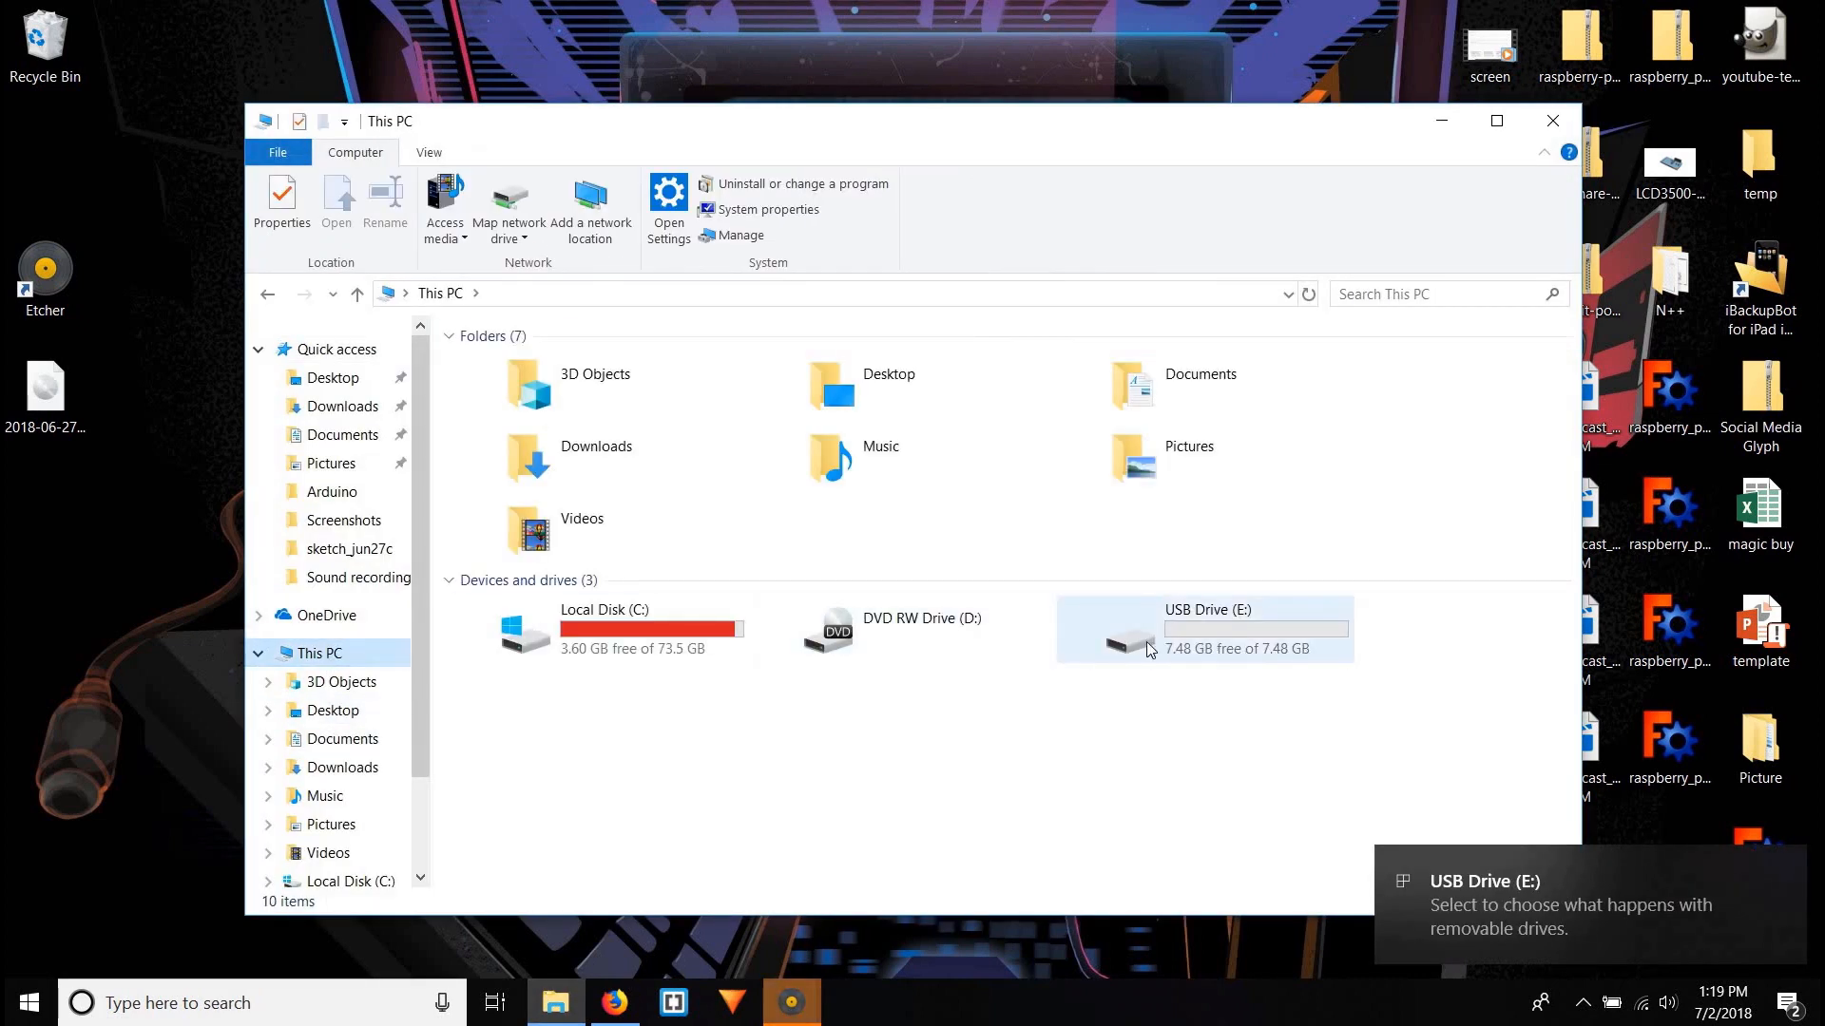
mouse_move(1550, 120)
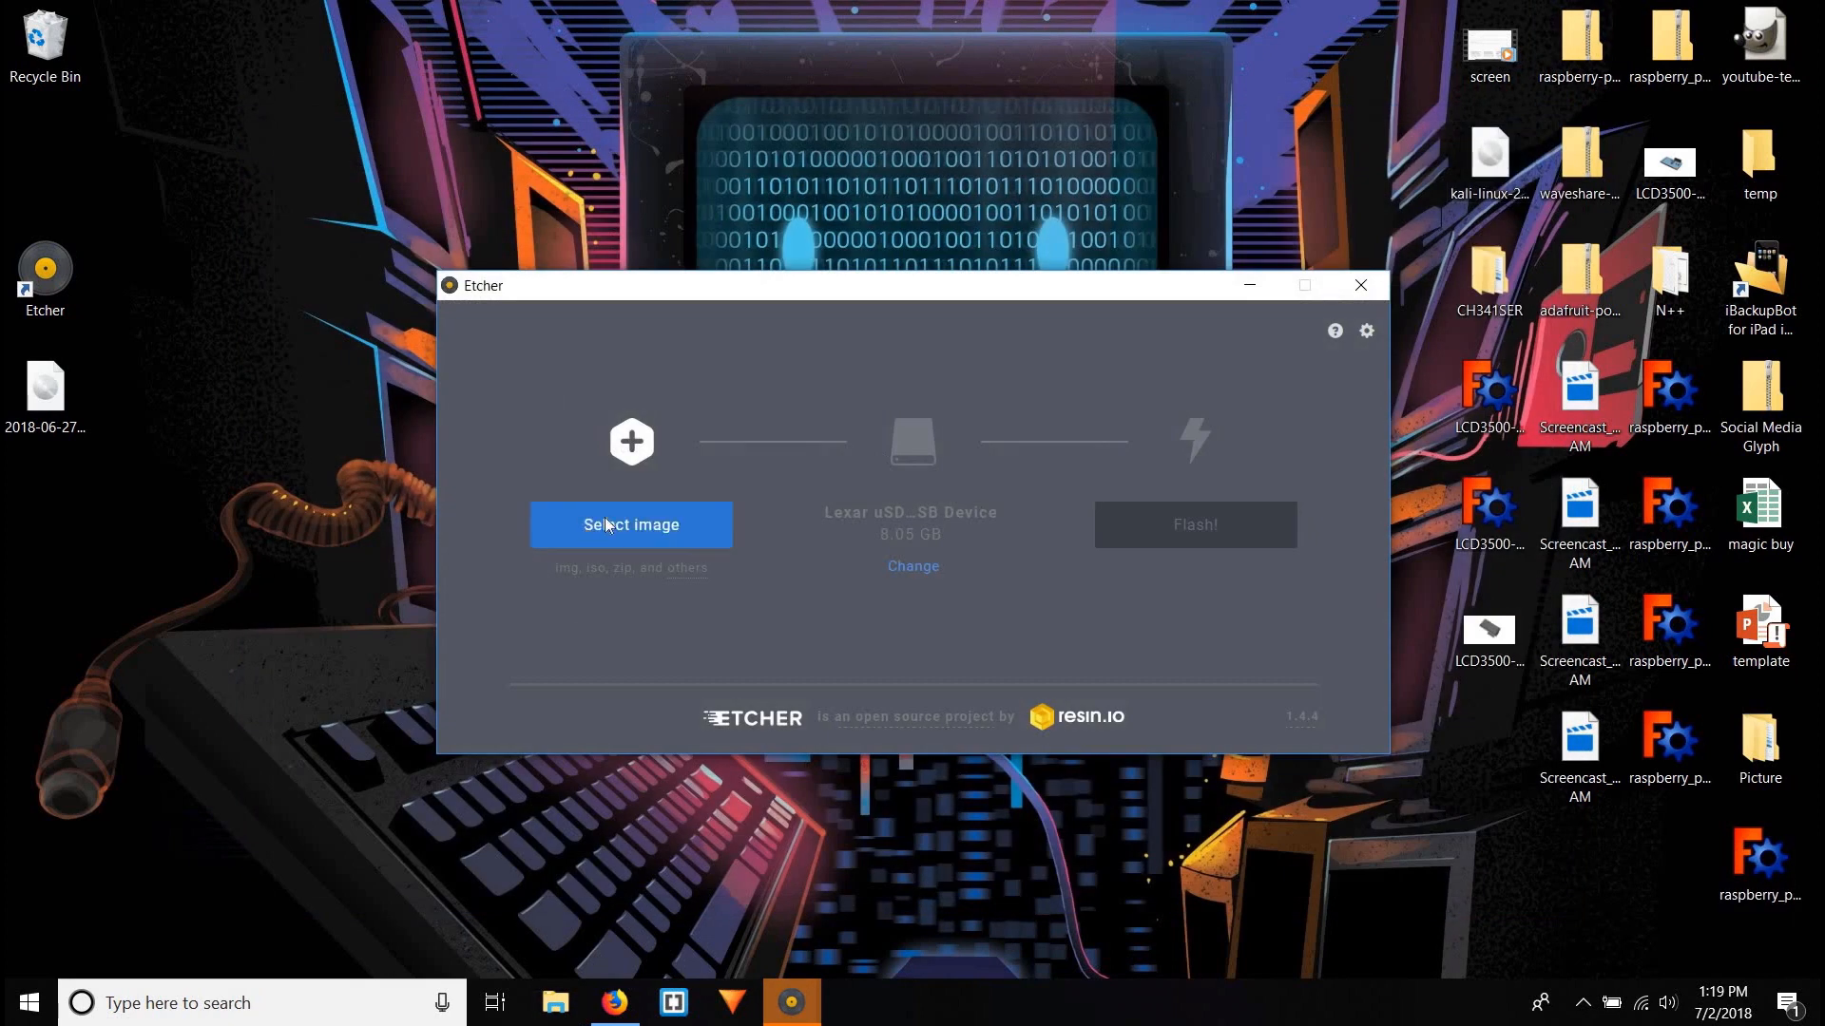
- Load the 2018-06-27 Raspbian Stretch image from the Desktop and keep the Lexar card as target
click(631, 525)
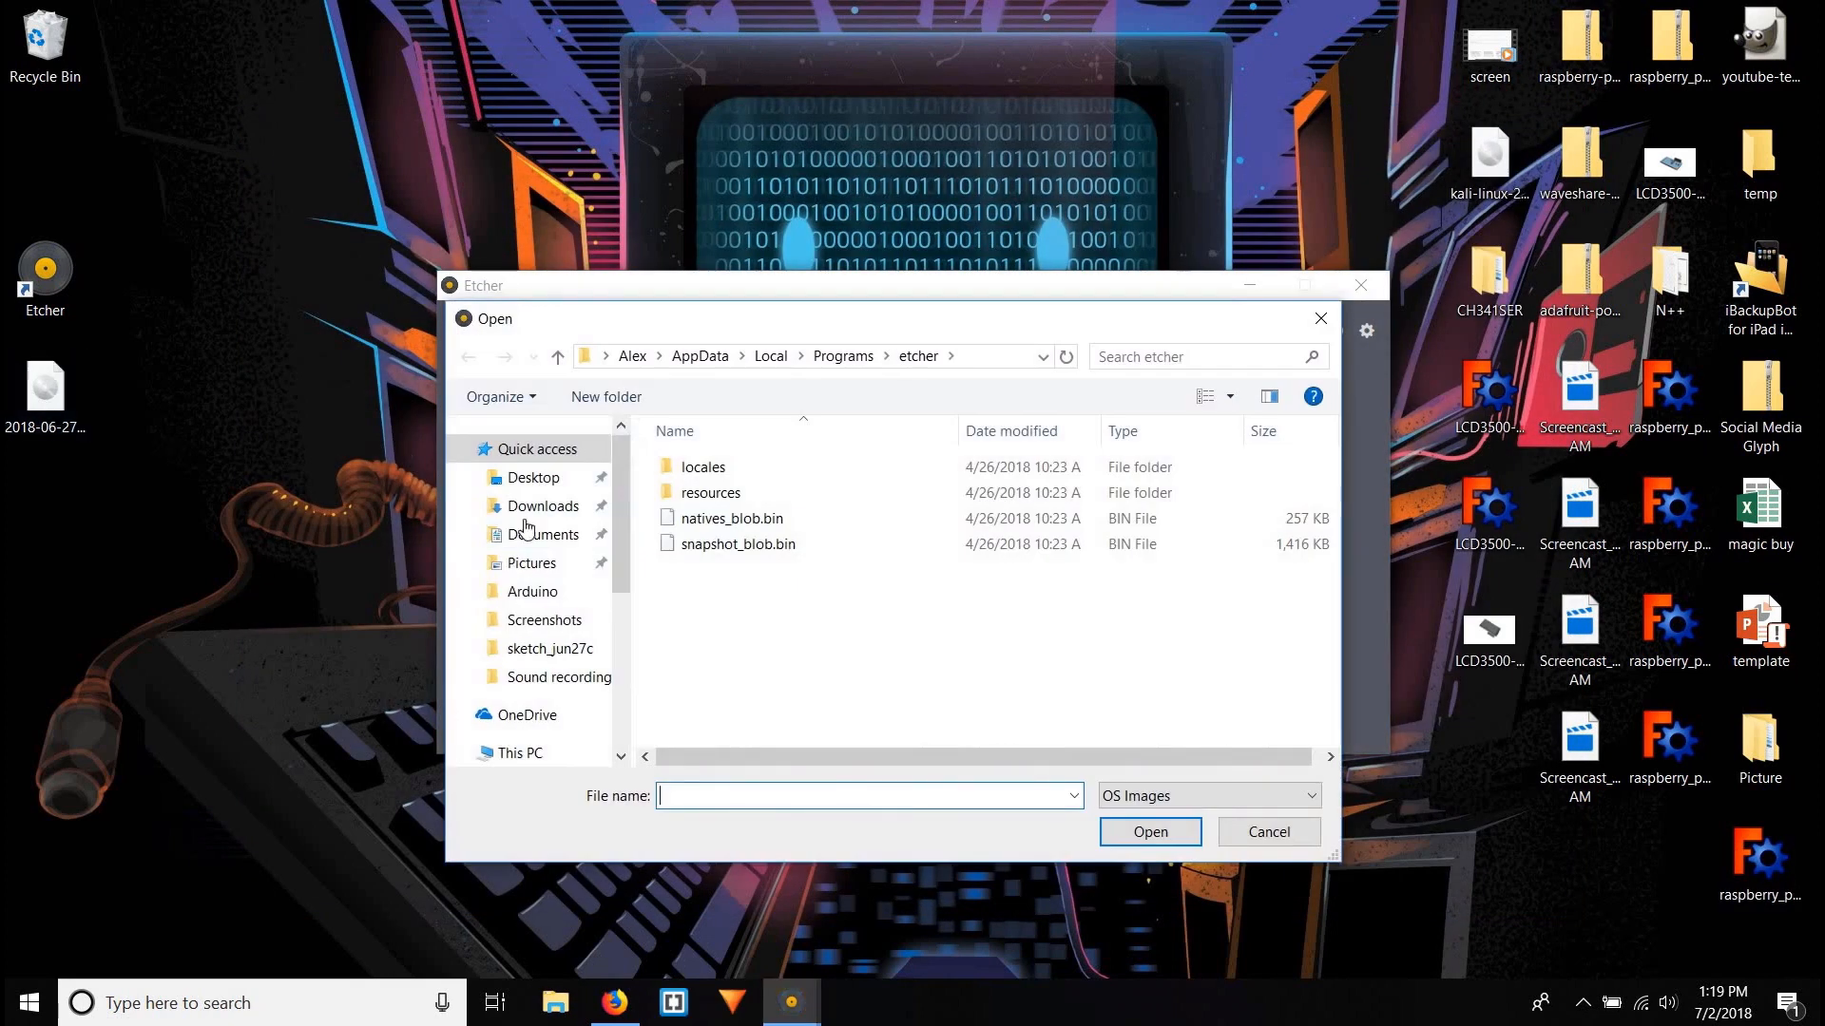
click(533, 477)
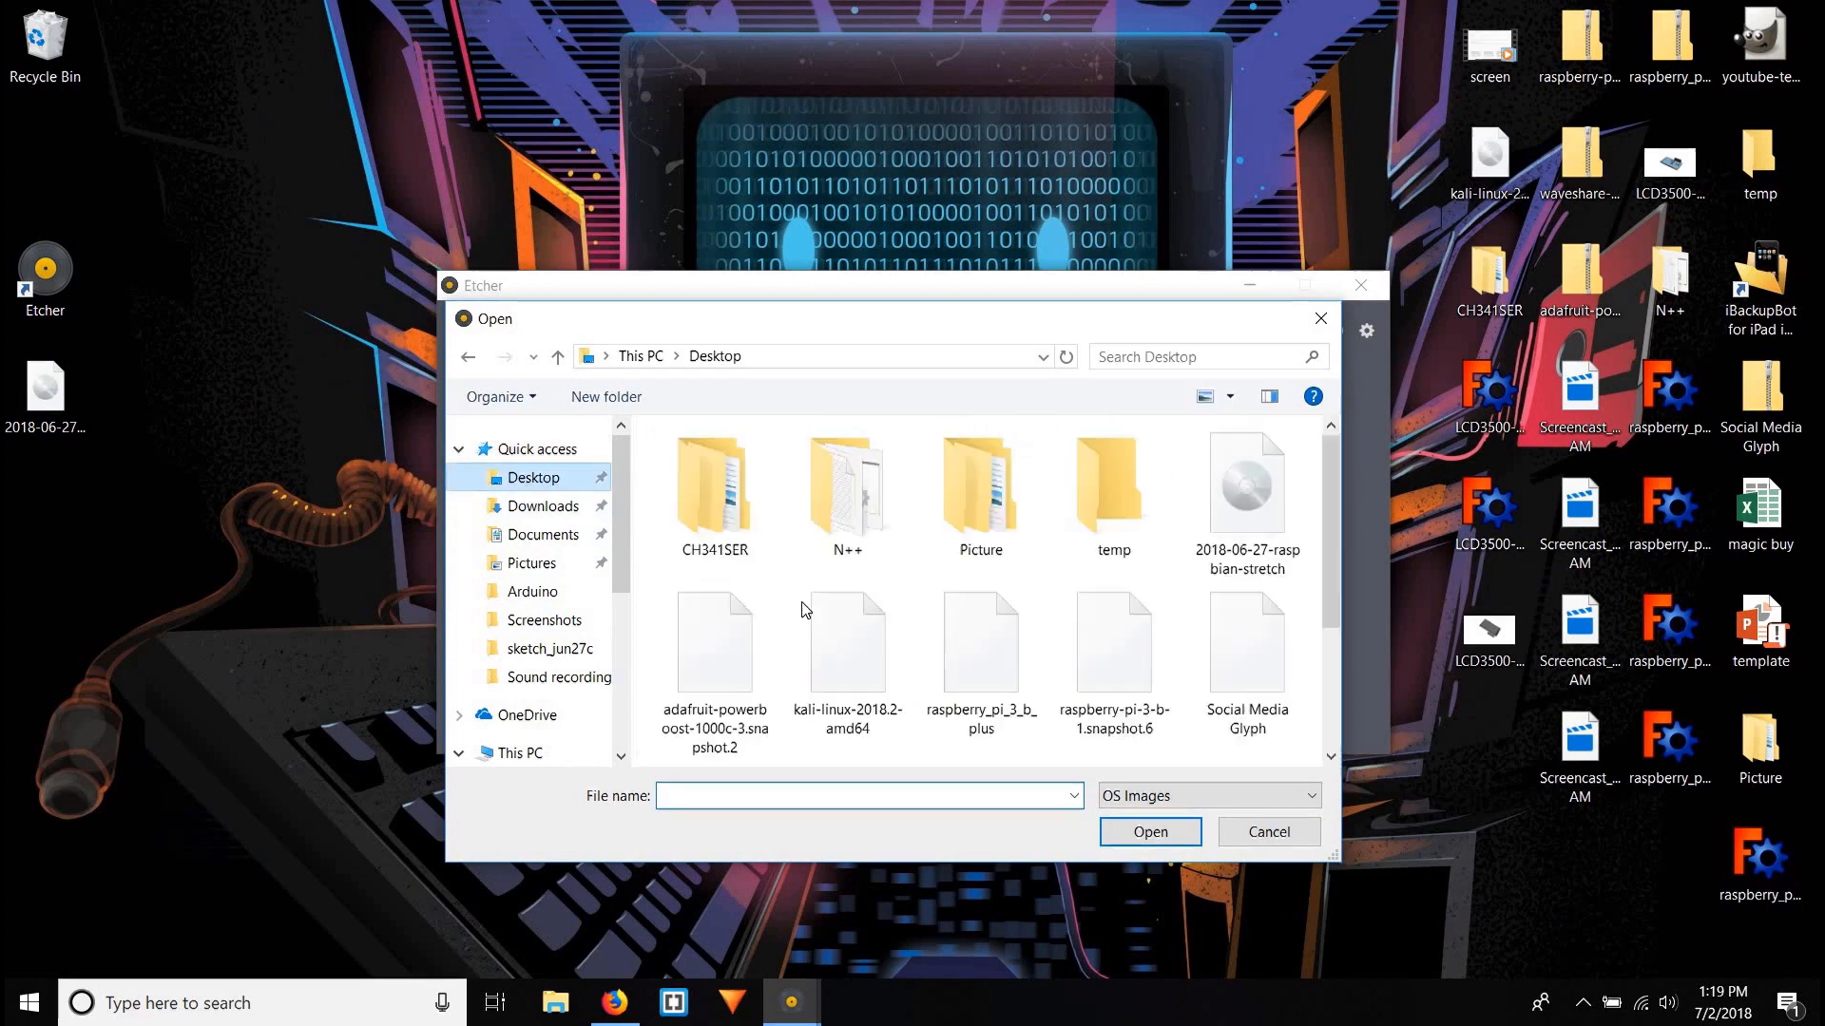
click(1245, 483)
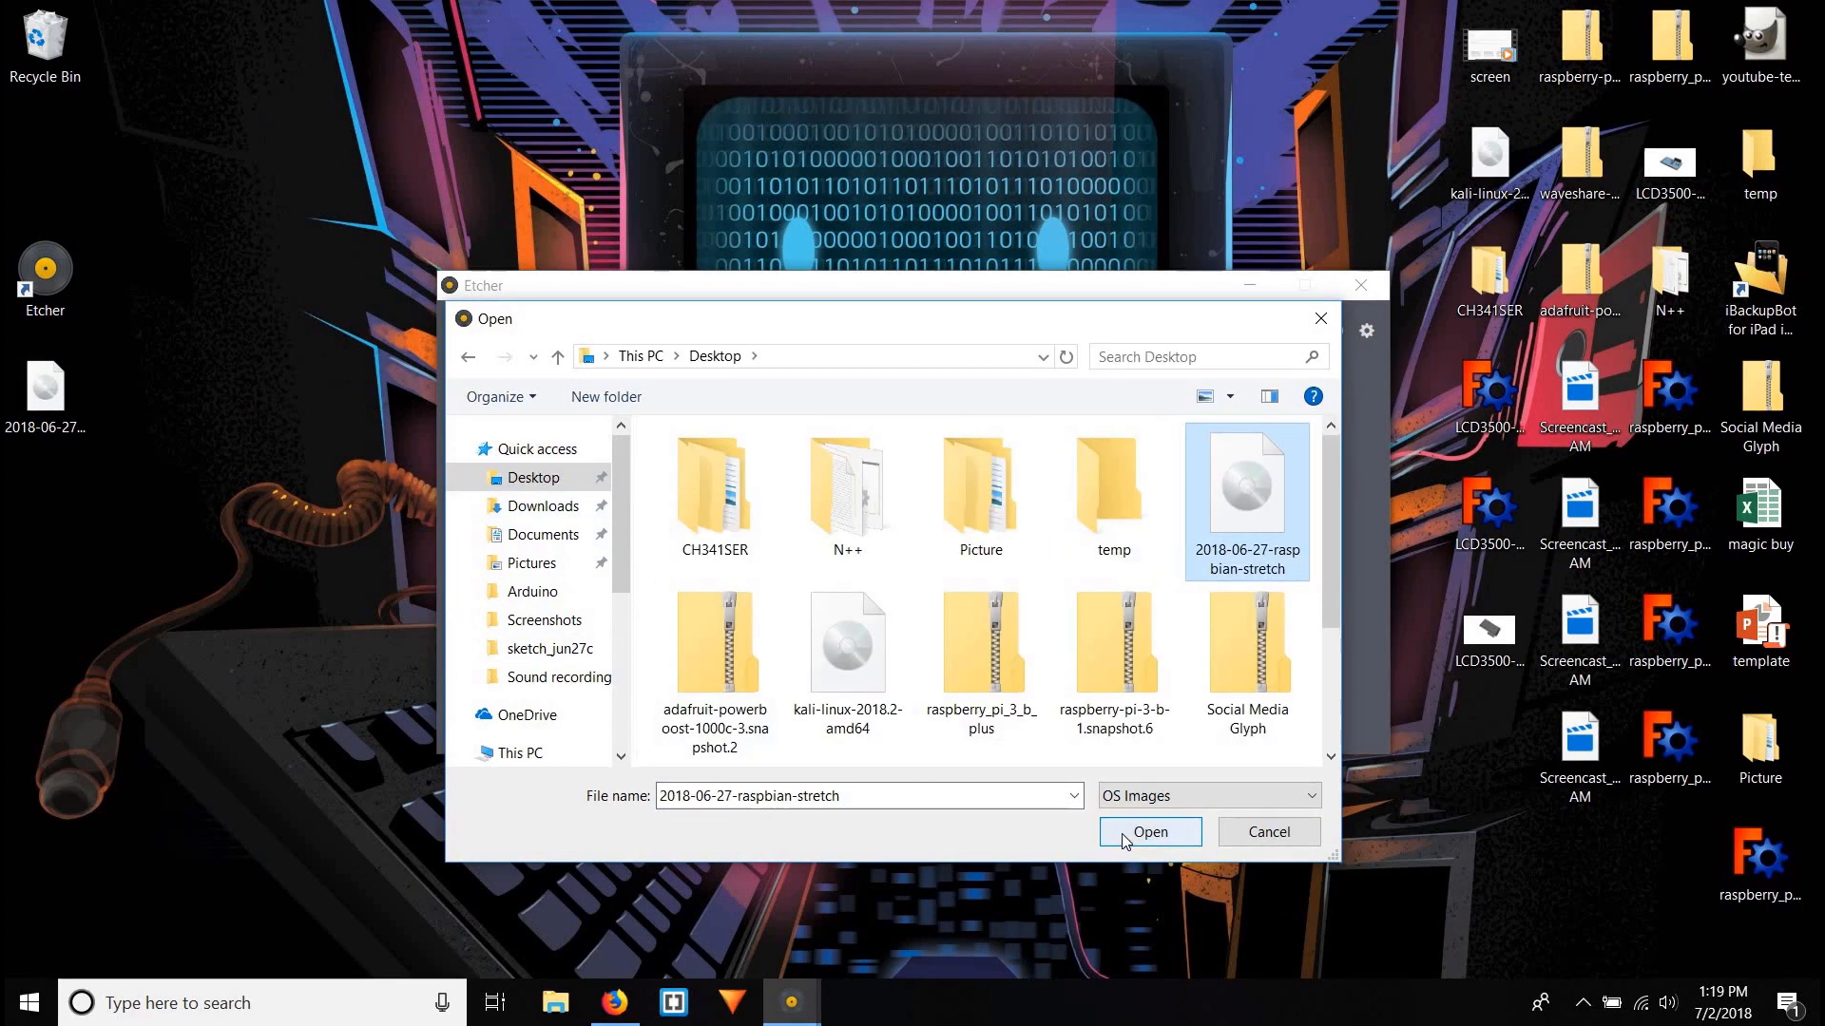
click(1149, 832)
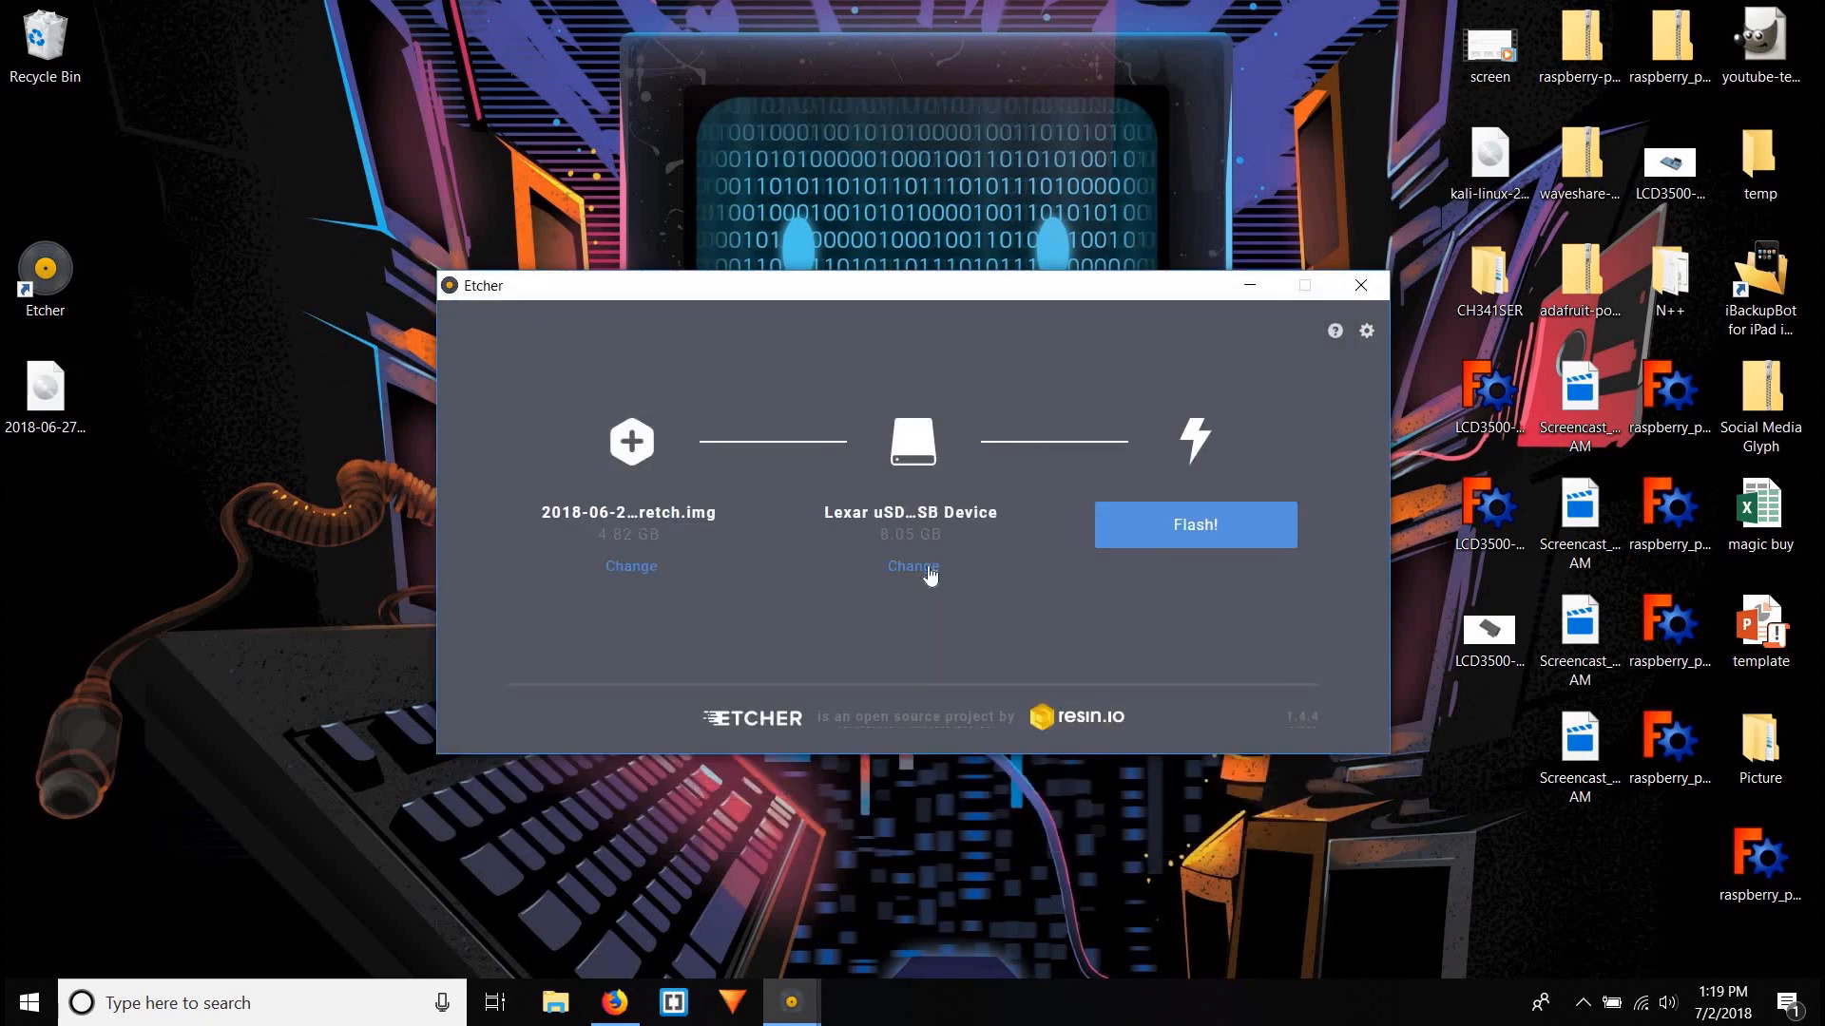
click(910, 567)
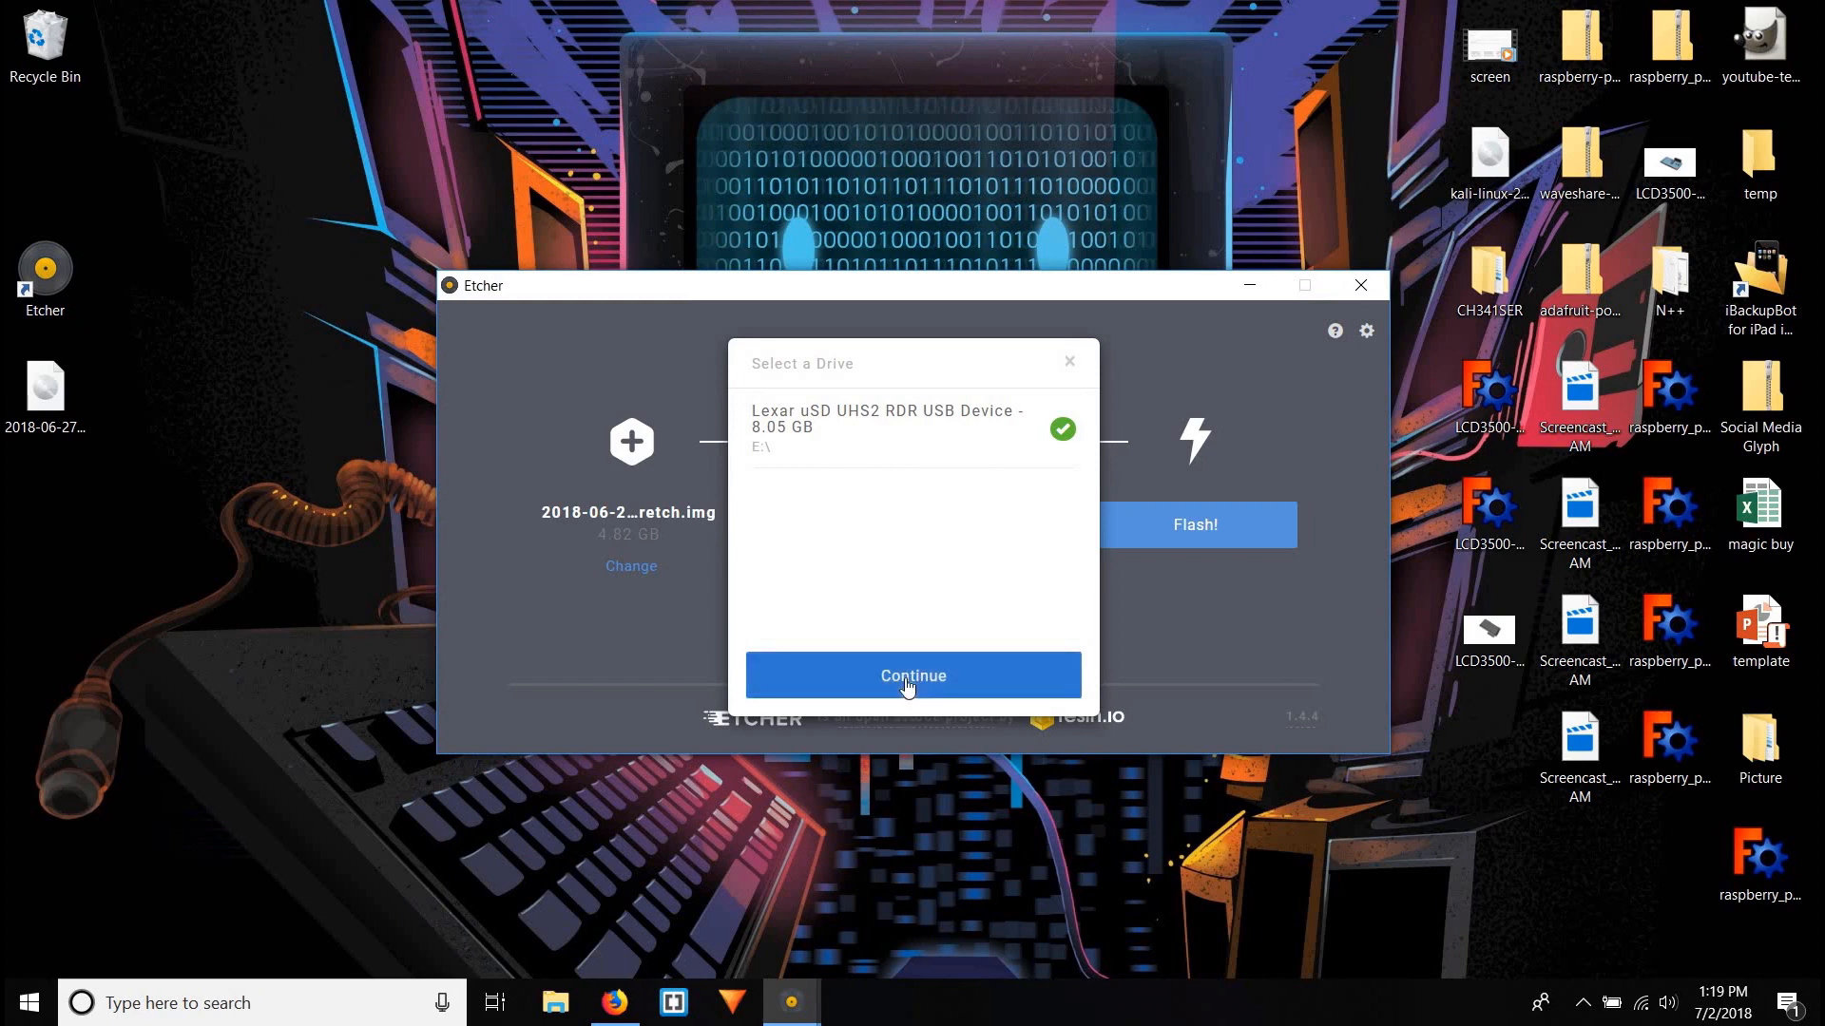
click(913, 675)
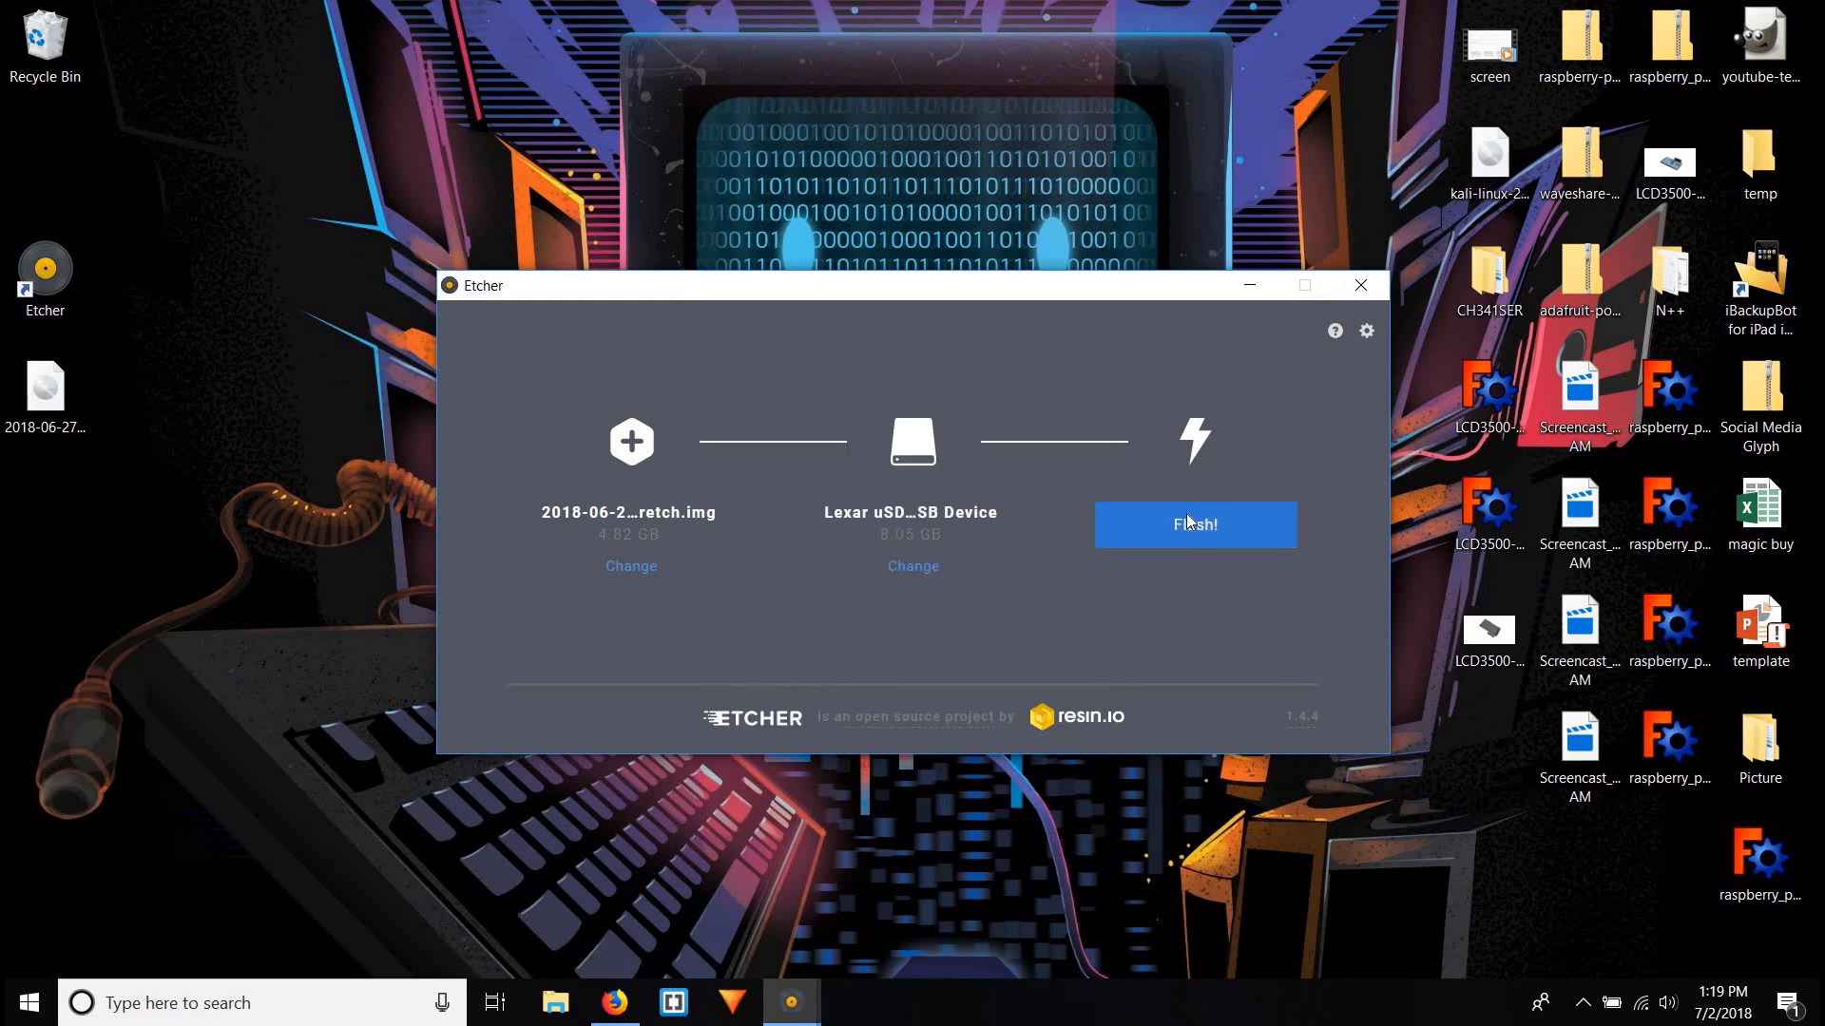
- Flash the Raspbian image to the Lexar card and close Etcher after Flash Complete
click(1193, 523)
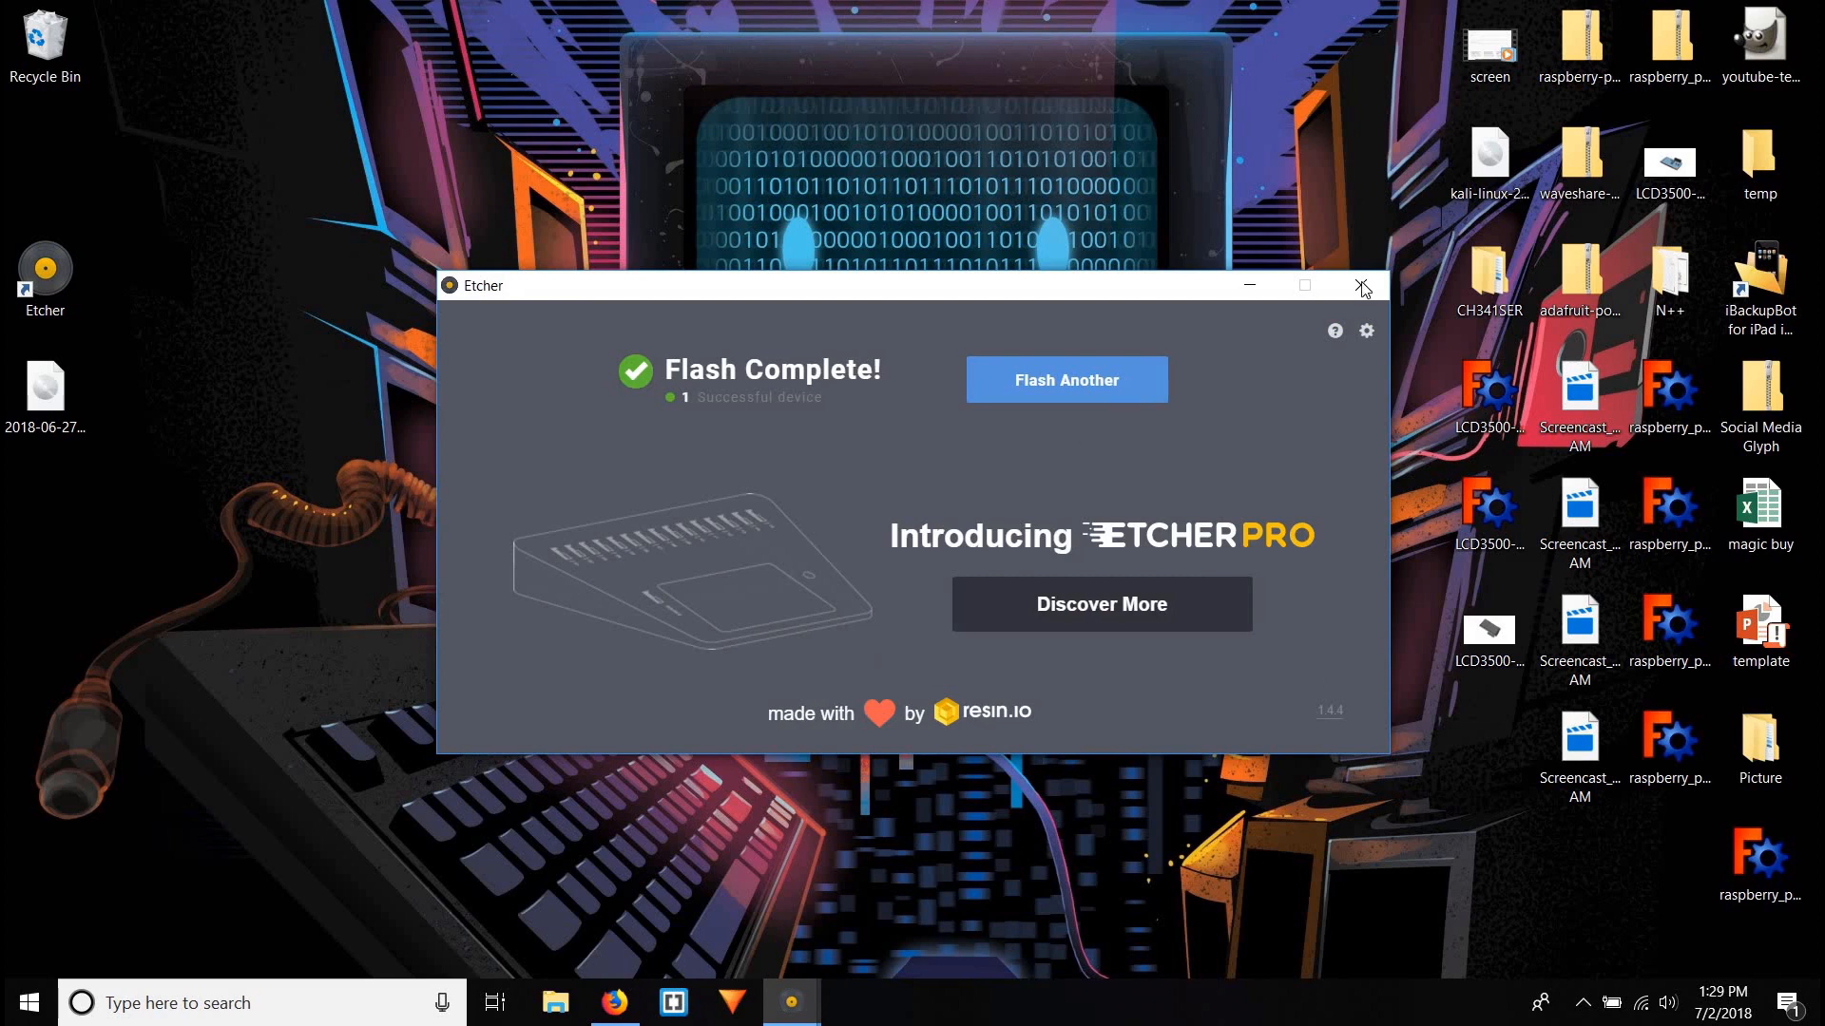
click(1064, 379)
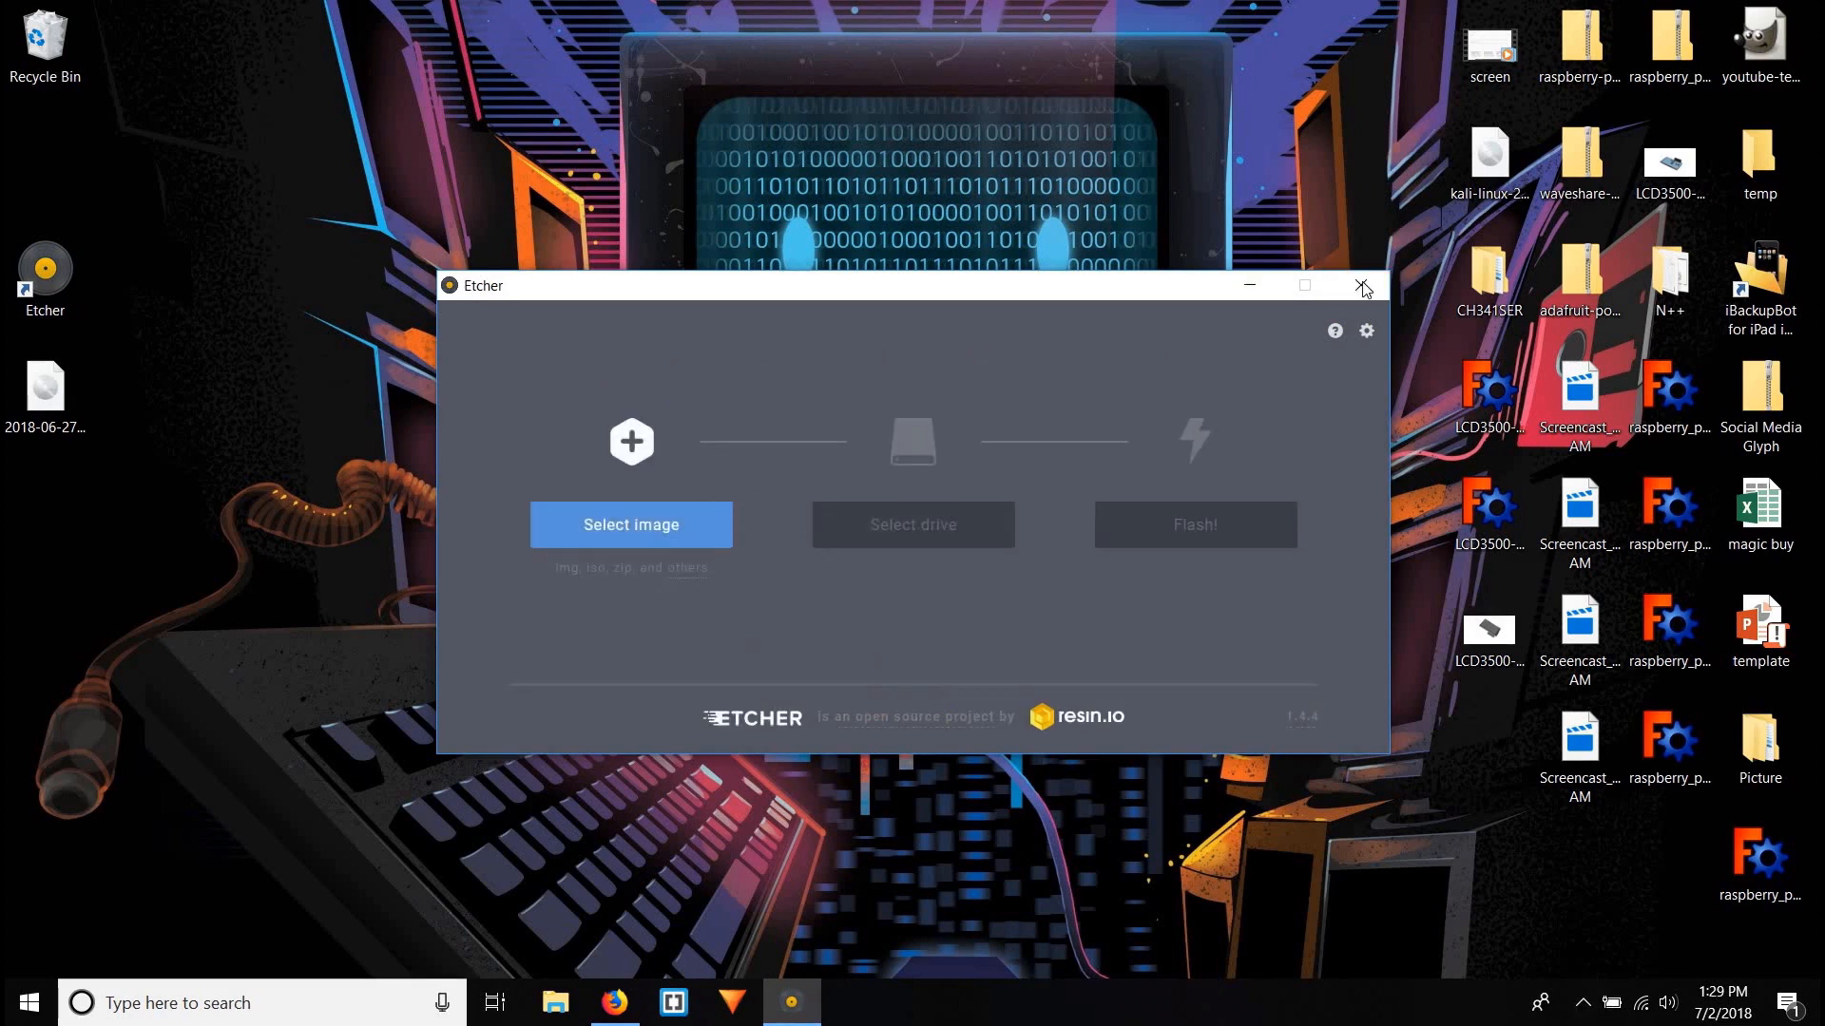
- Reveal the hidden system tray icons to reach the removable drive
click(1363, 285)
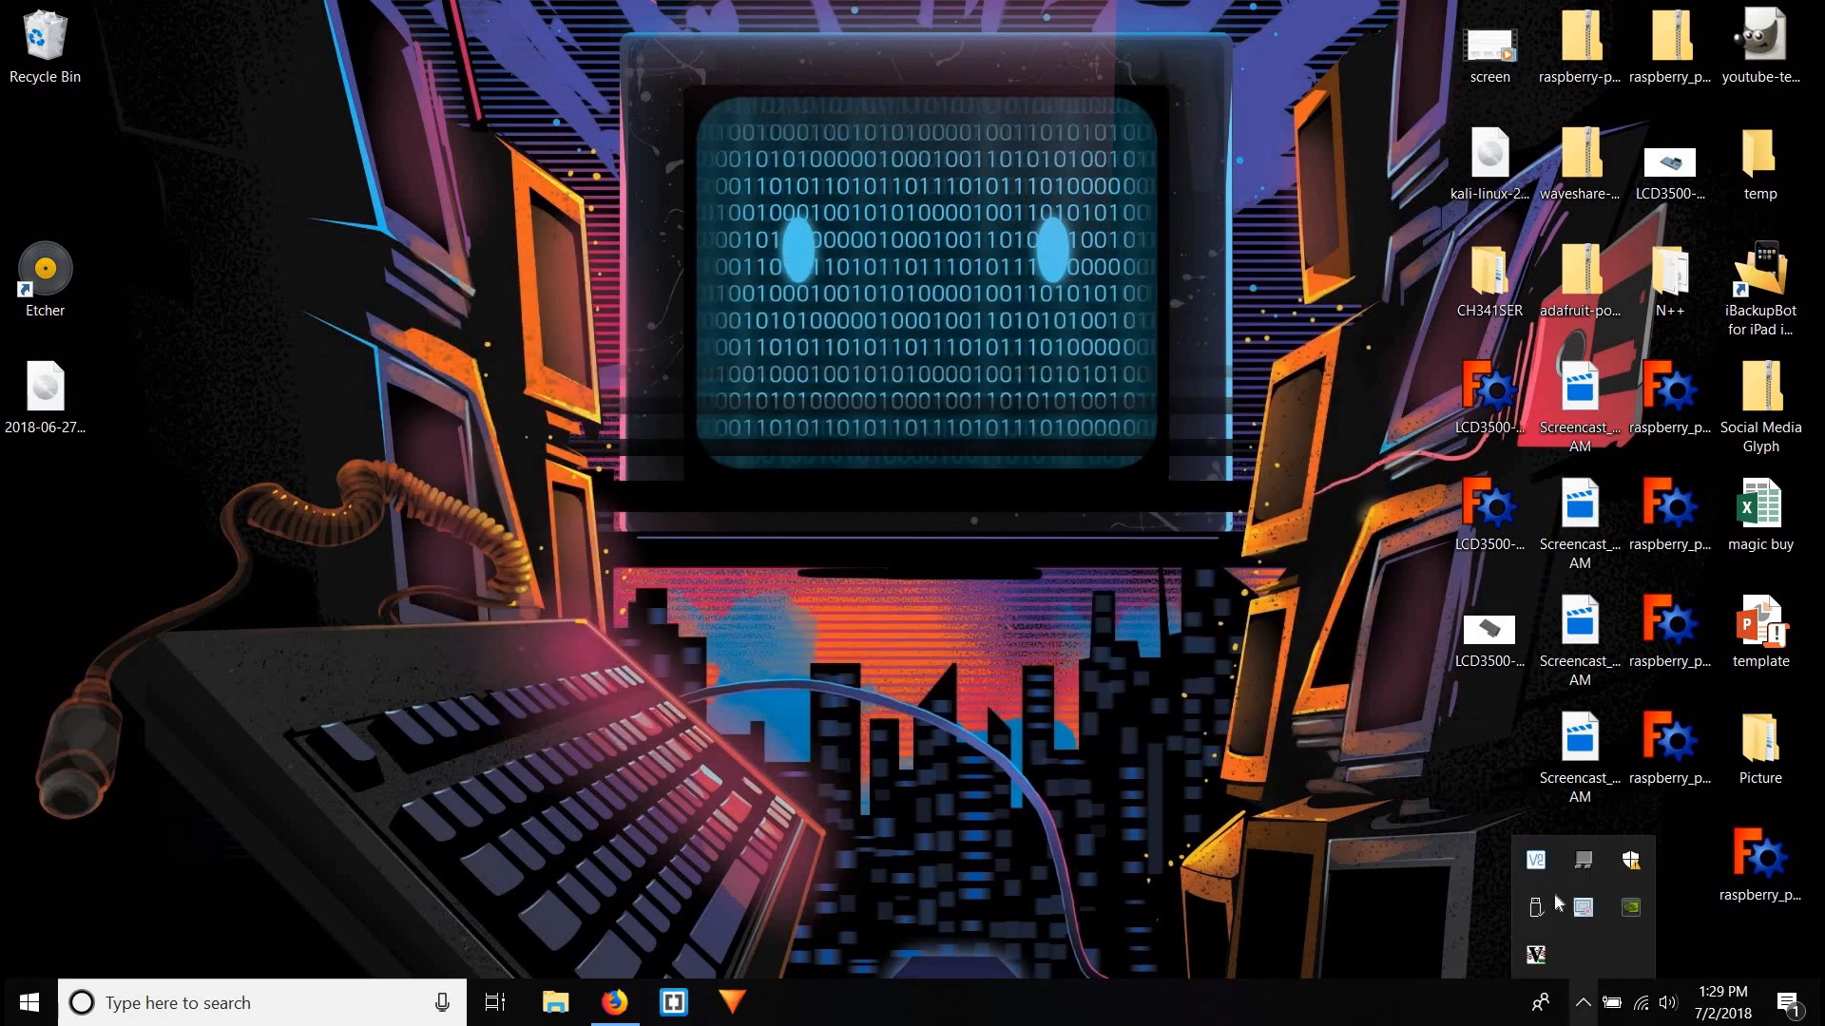
mouse_move(1556, 906)
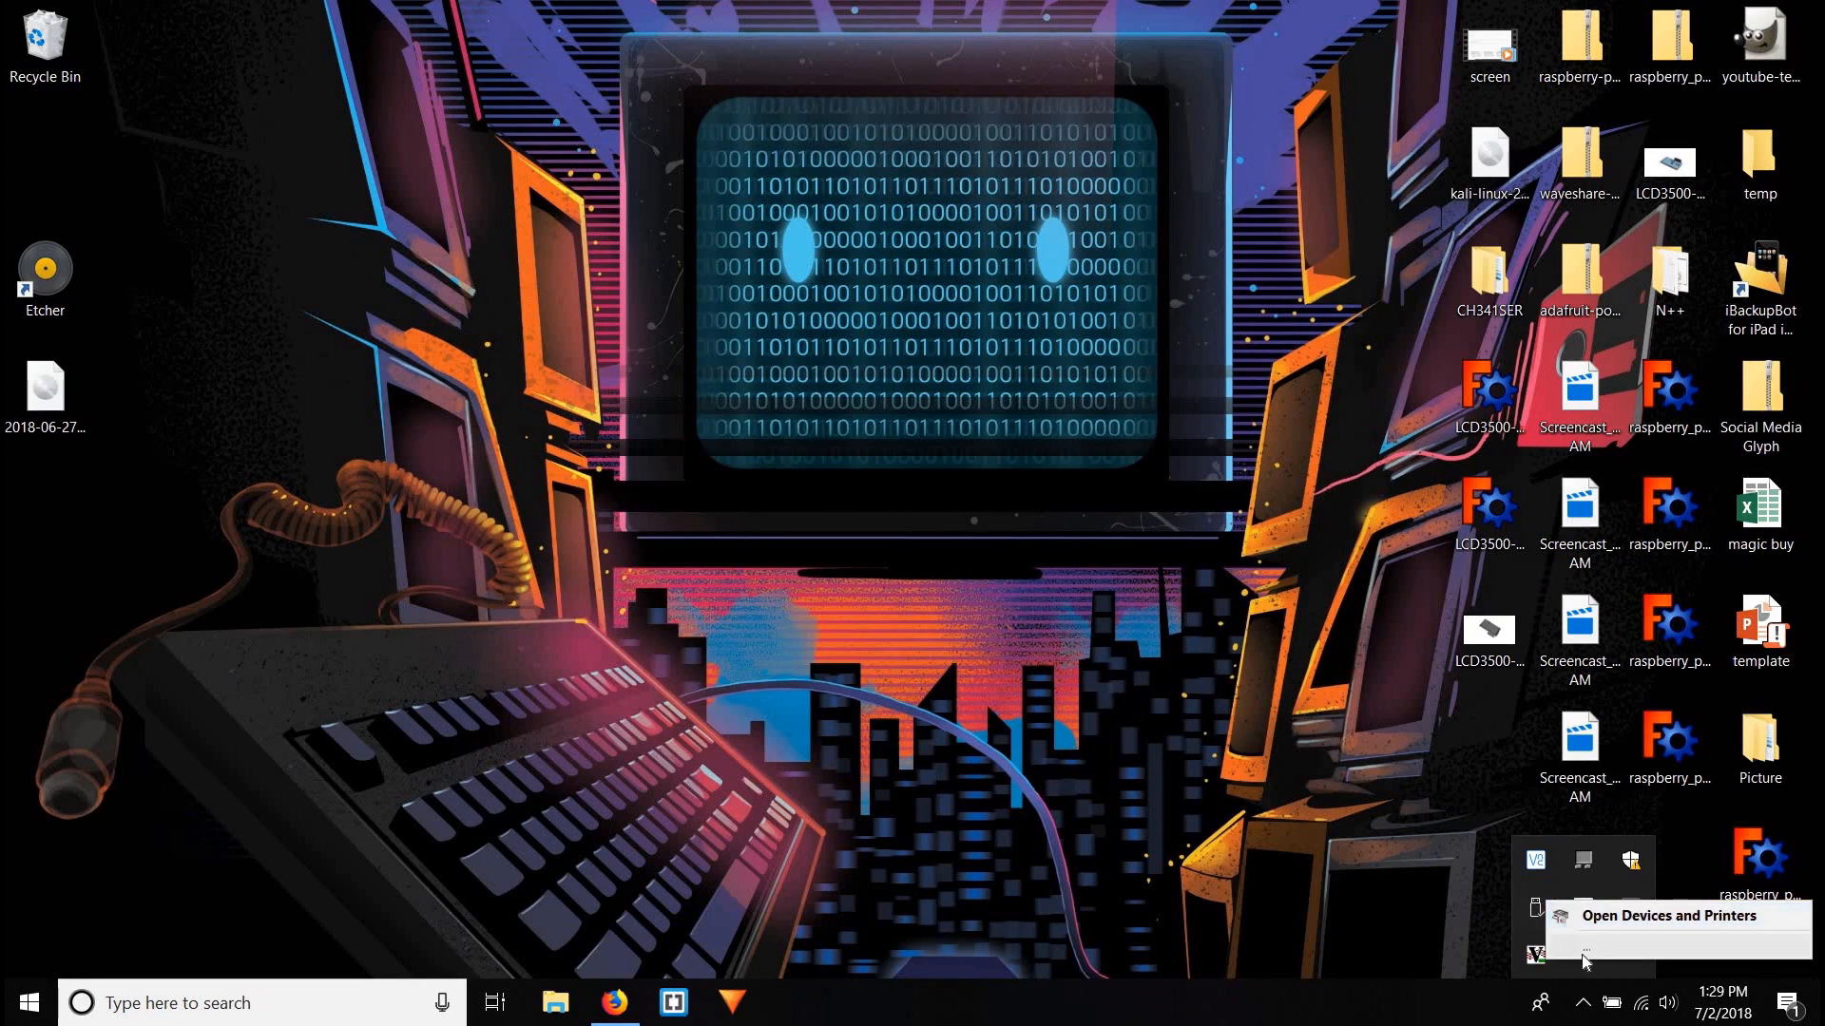